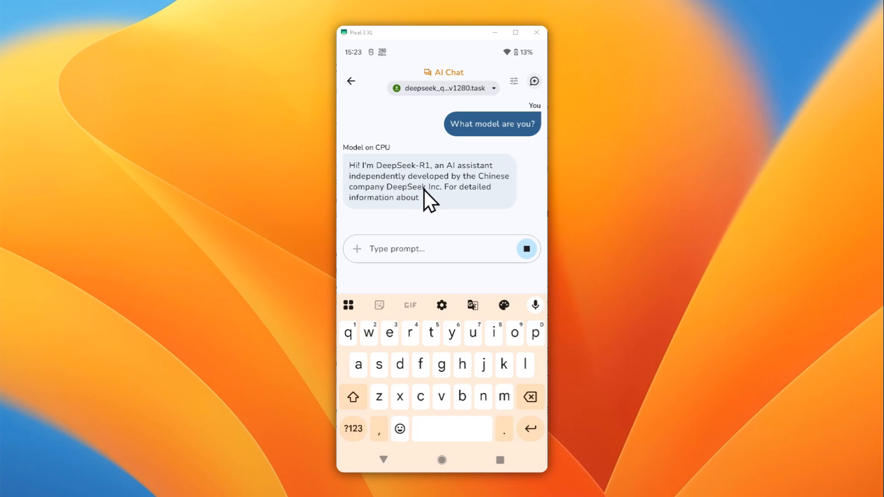
mouse_move(440, 204)
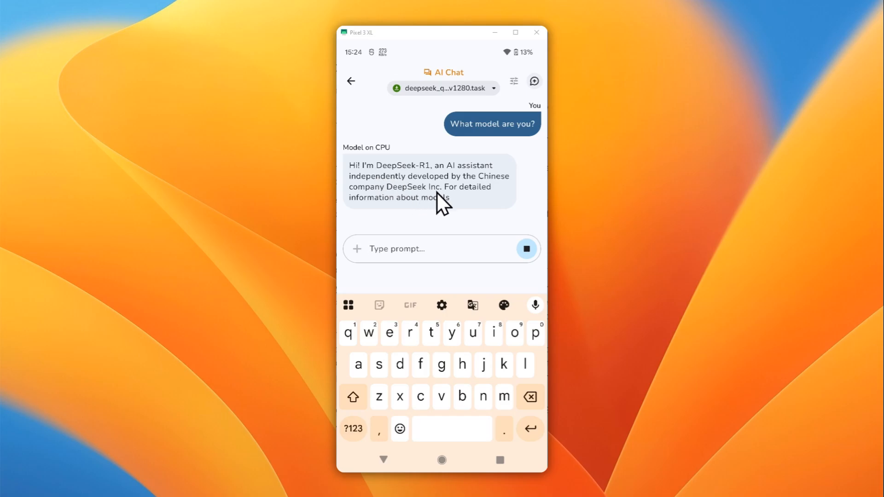
mouse_move(479, 199)
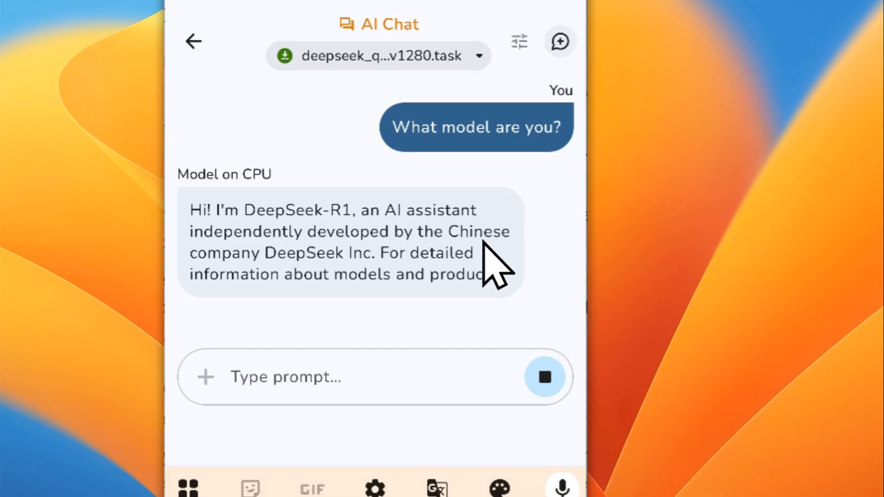
mouse_move(412, 292)
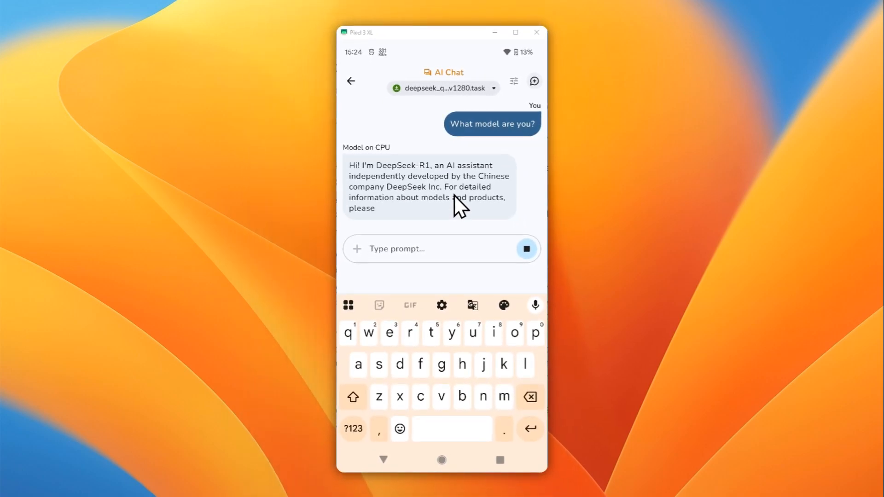
mouse_move(438, 194)
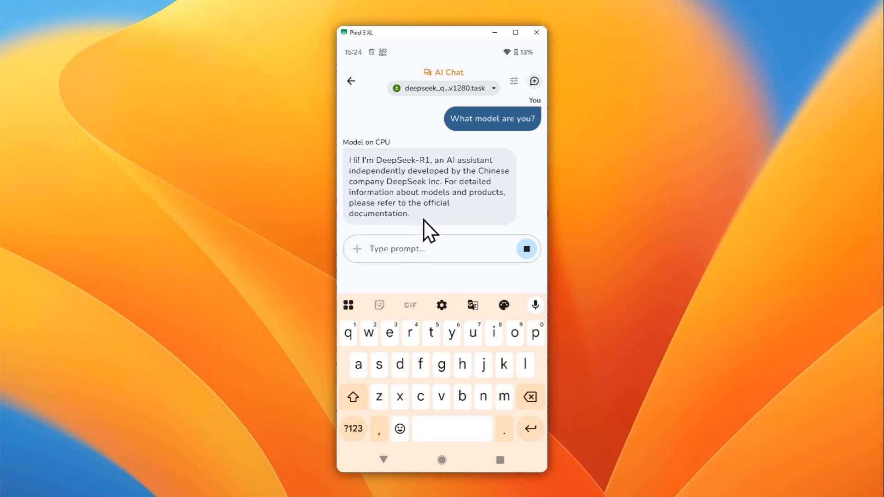
mouse_move(463, 219)
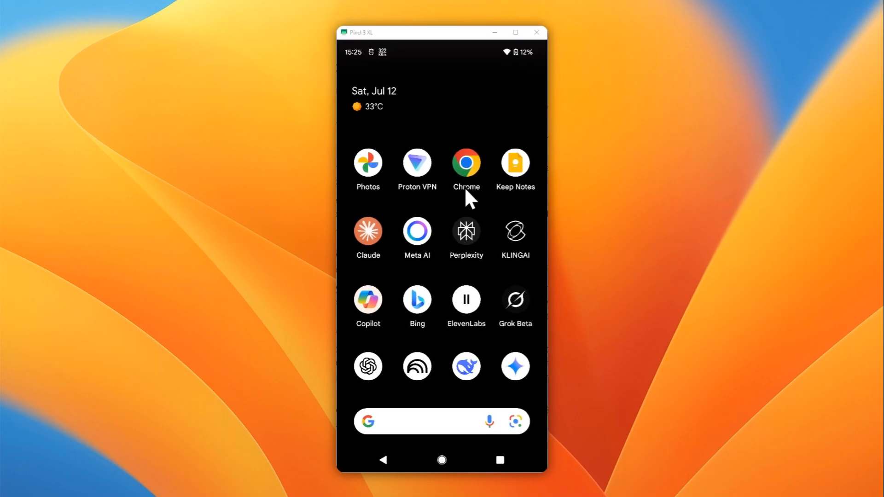
mouse_move(470, 189)
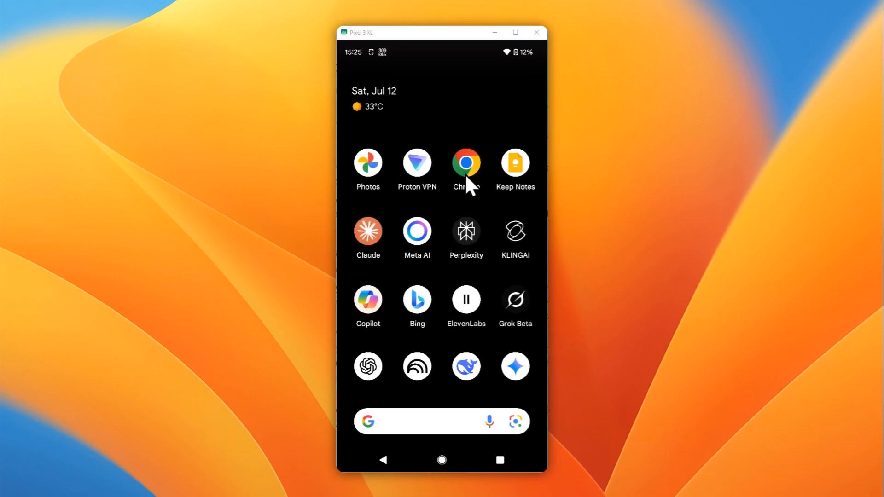
Search Google for 'Google AI Edge Gallery' in Chrome and open the google-ai-edge/gallery GitHub result.
left_click(466, 164)
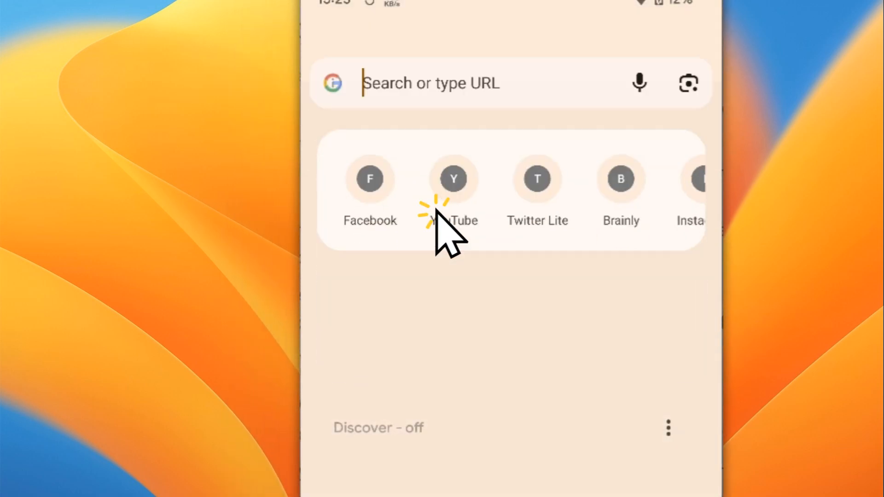
type("Google AI Edge Gallery")
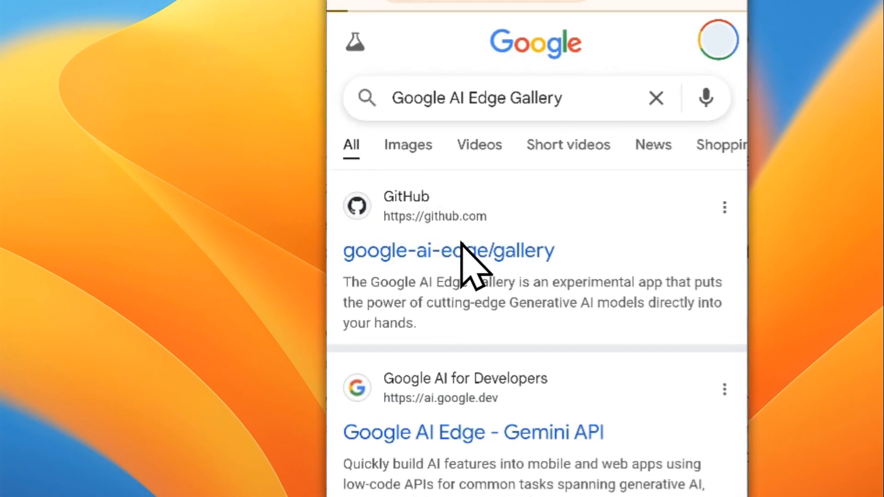
left_click(449, 251)
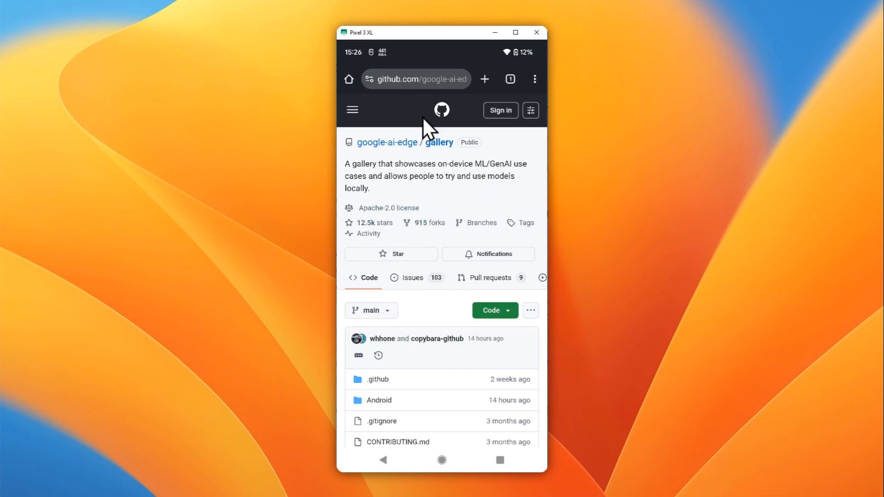
Scroll the README down to Get Started in Minutes with the latest APK link in view.
scroll("down", 3)
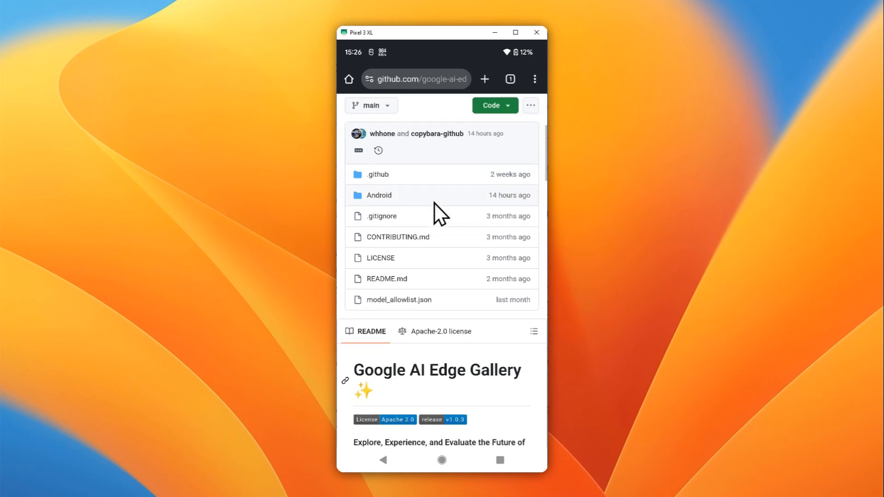
scroll("down", 3)
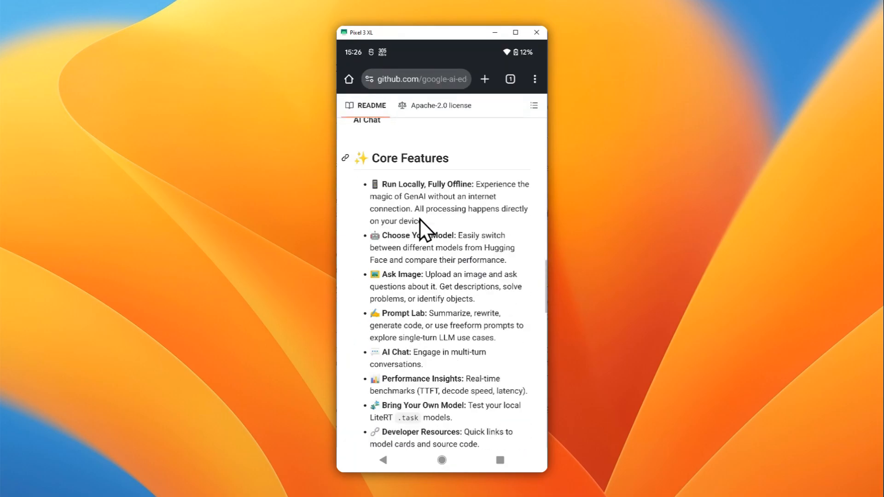
scroll("down", 3)
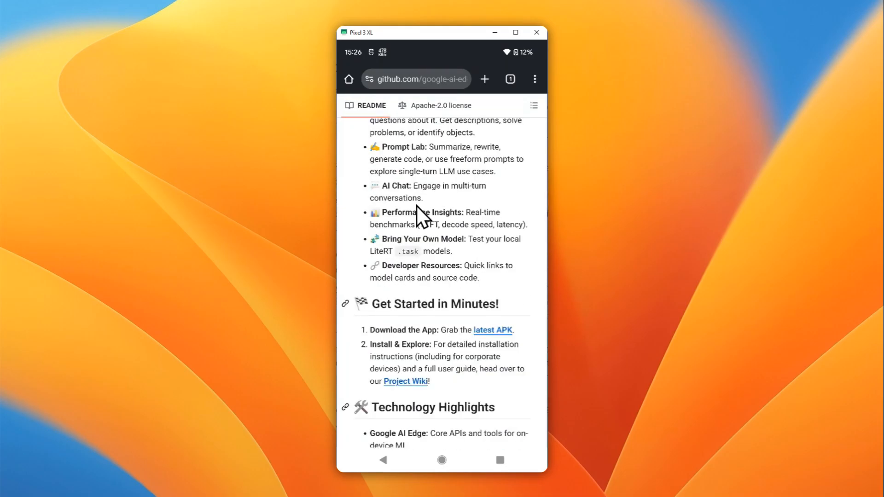
scroll("down", 3)
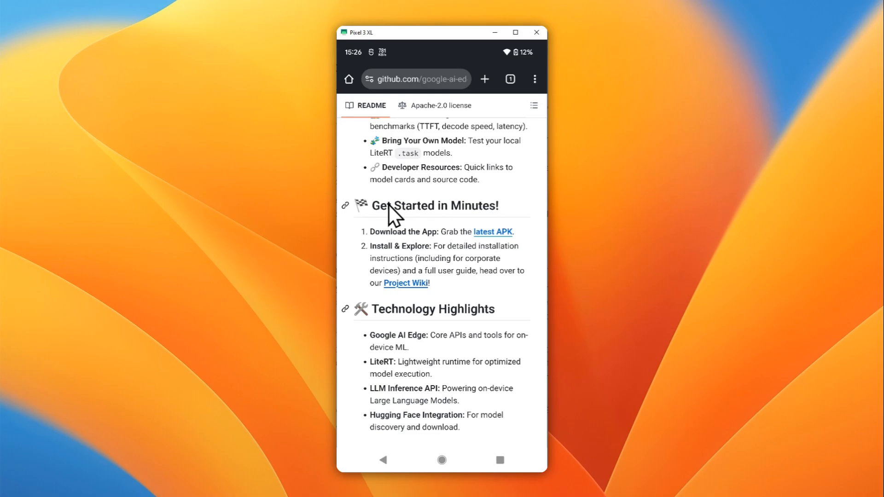
mouse_move(416, 242)
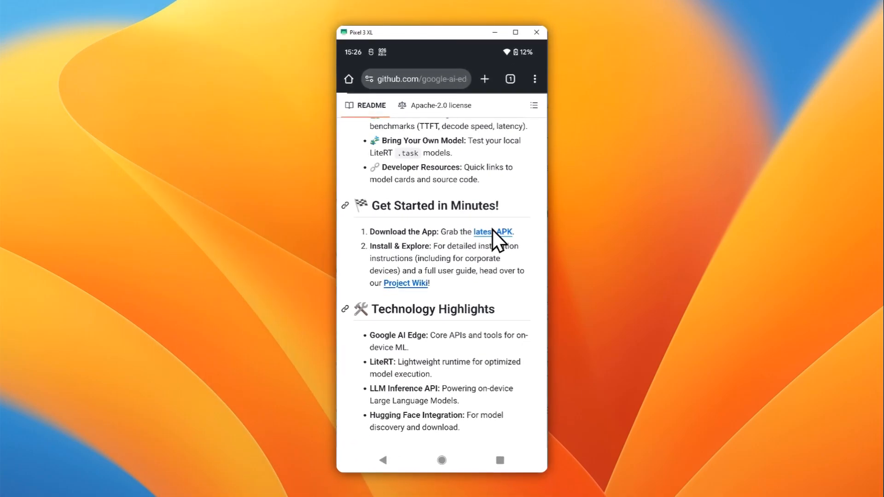
Start downloading ai-edge-gallery.apk, confirming Download anyway on the harmful-file warning.
left_click(493, 231)
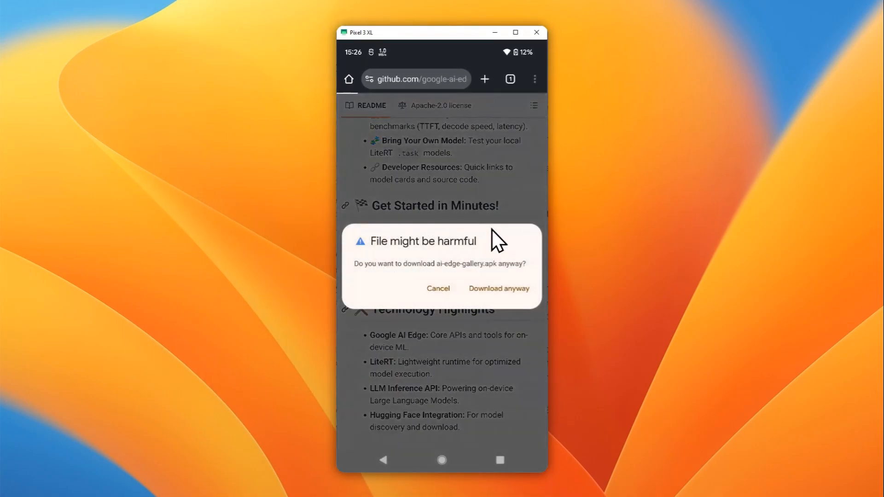
mouse_move(420, 255)
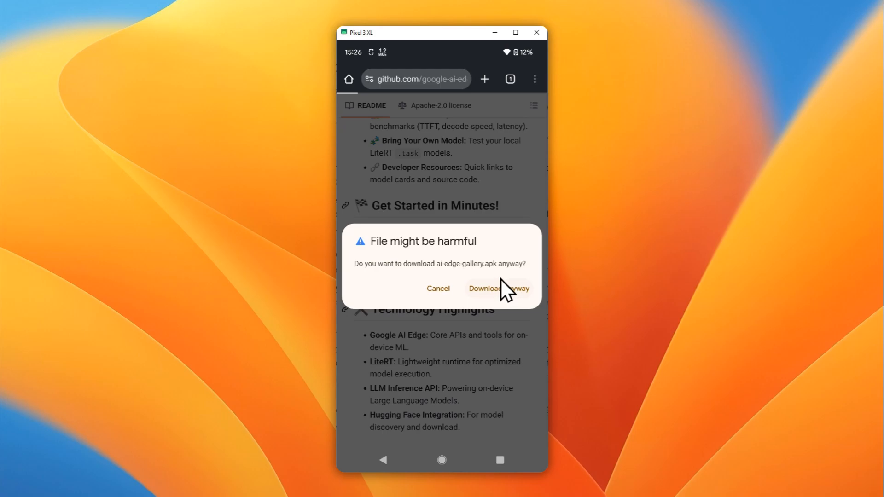
left_click(498, 288)
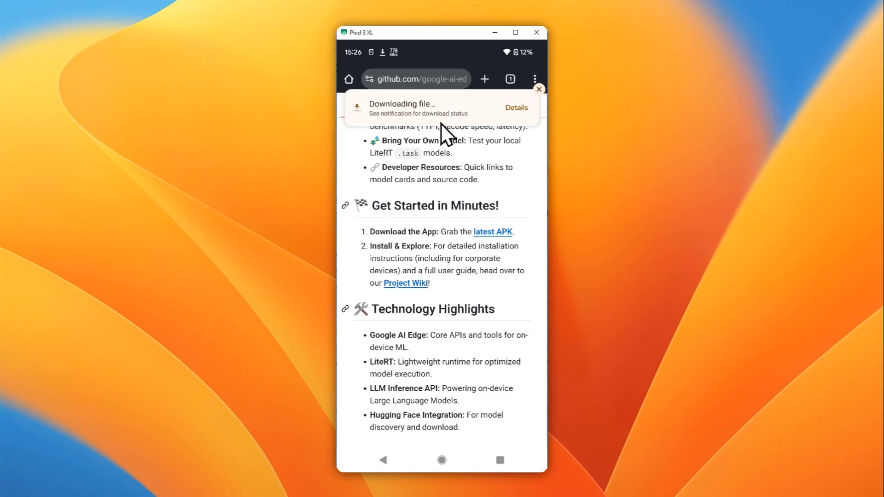
mouse_move(443, 217)
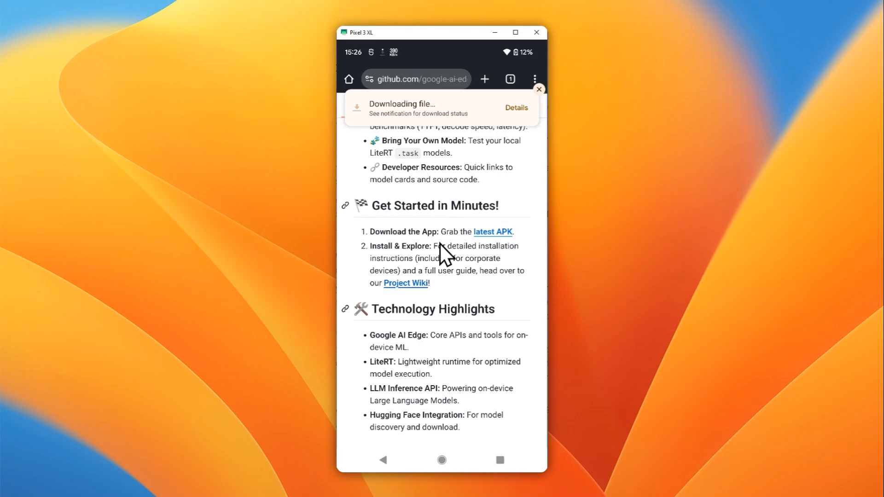
left_click(538, 89)
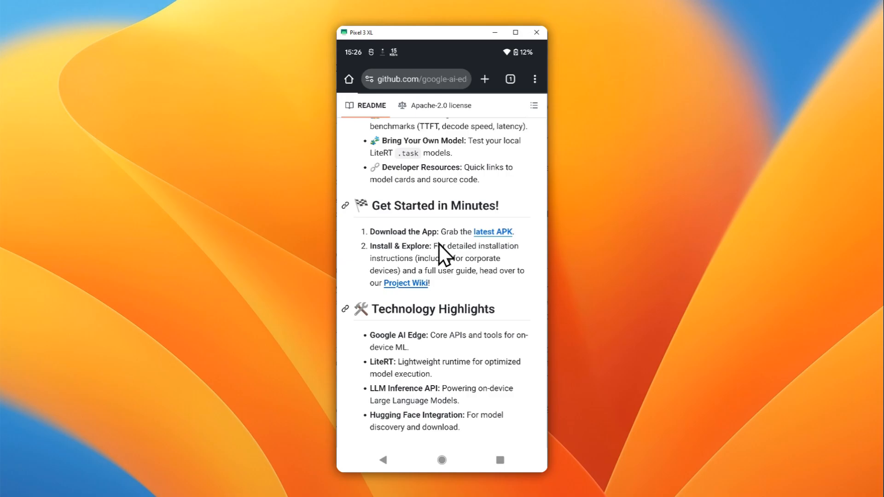
left_click(491, 232)
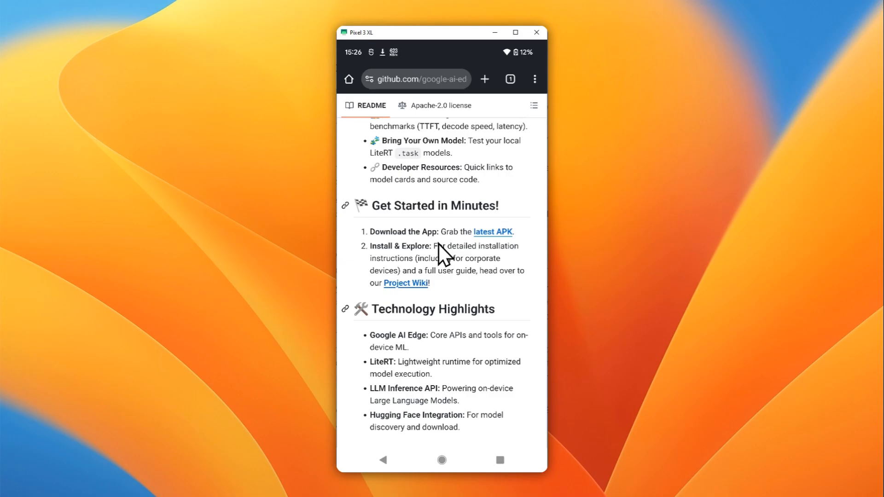
mouse_move(440, 217)
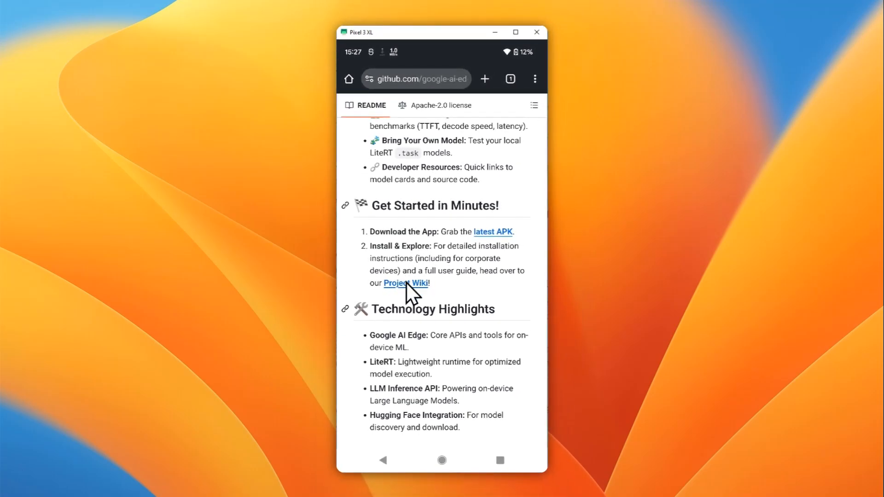
Open the downloaded APK and allow Chrome to install apps from unknown sources in Settings.
left_click(491, 231)
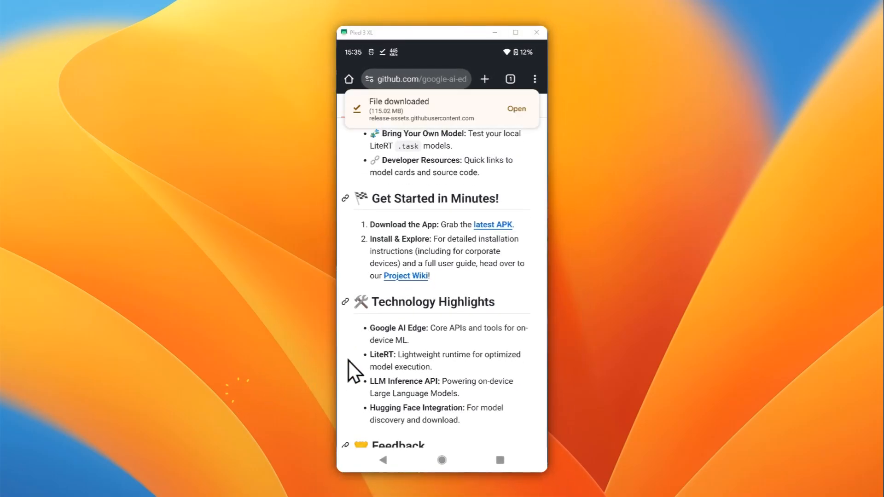
mouse_move(475, 282)
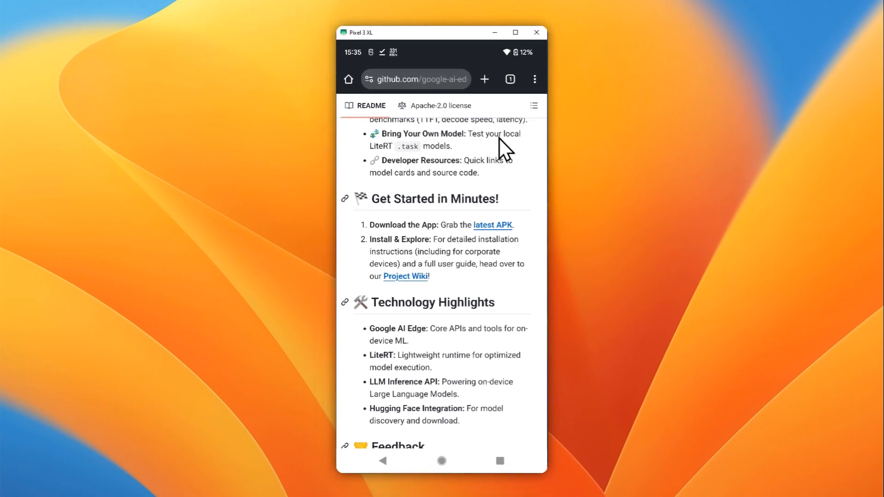
mouse_move(491, 163)
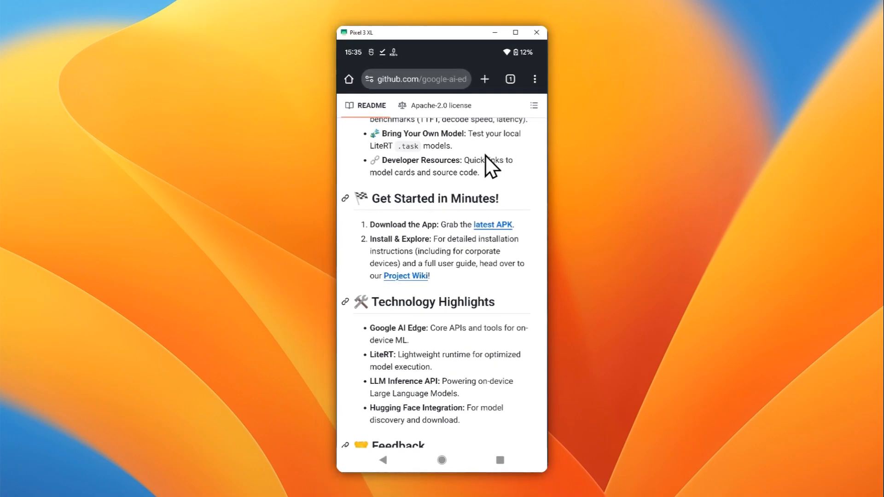
mouse_move(465, 271)
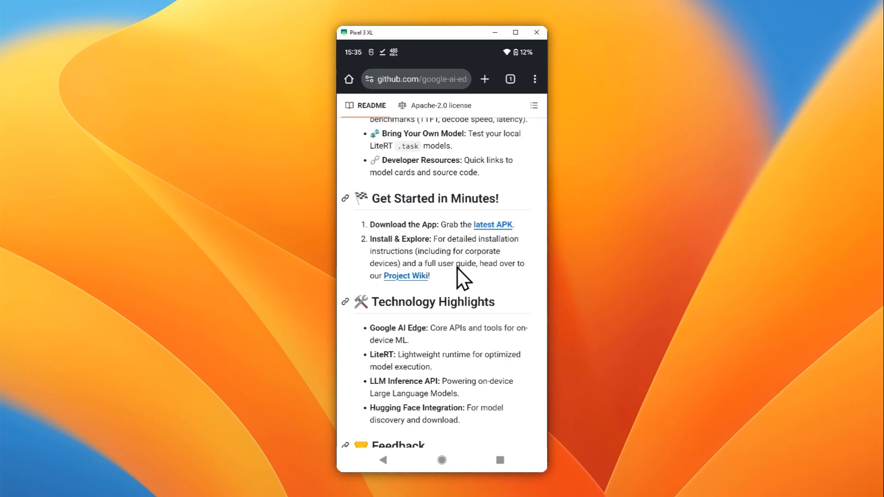
mouse_move(431, 59)
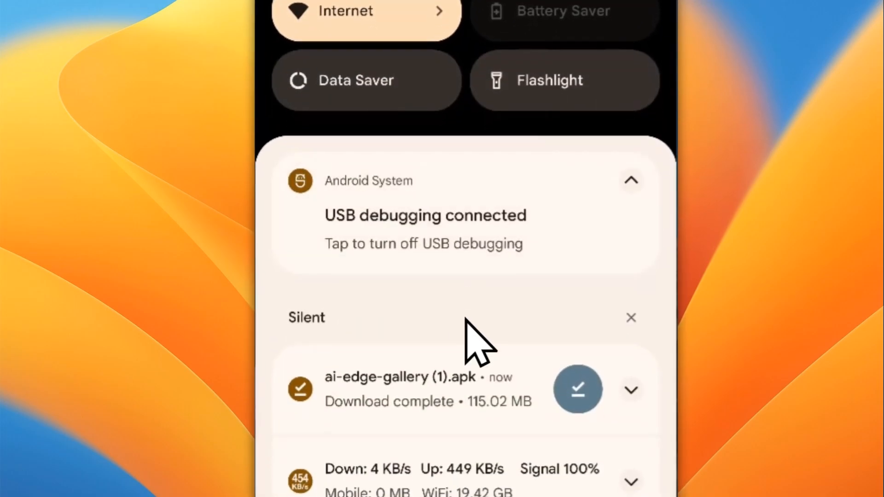
left_click(400, 389)
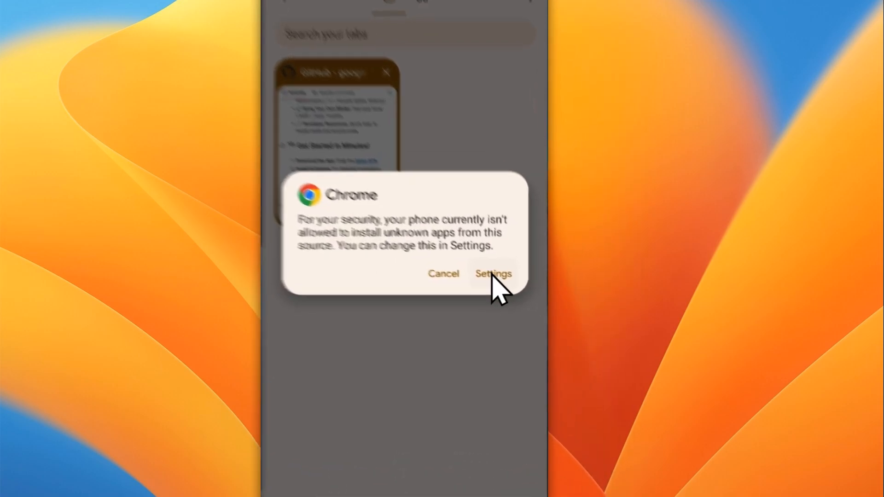
left_click(492, 275)
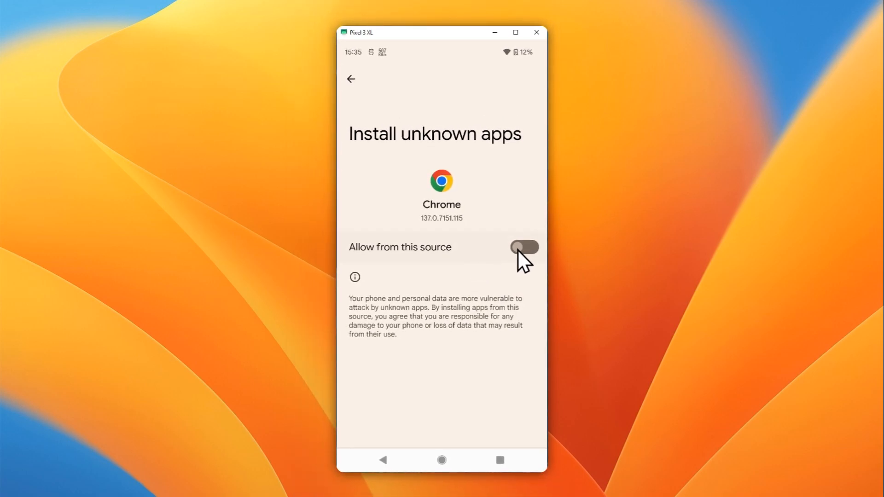
left_click(524, 247)
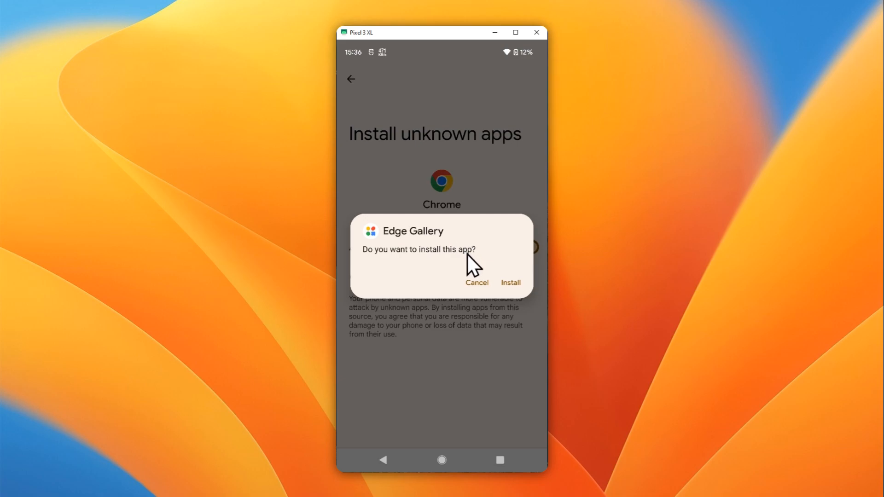
Install and open Edge Gallery, view the AI Chat model list, then bring up the import-model option.
left_click(511, 283)
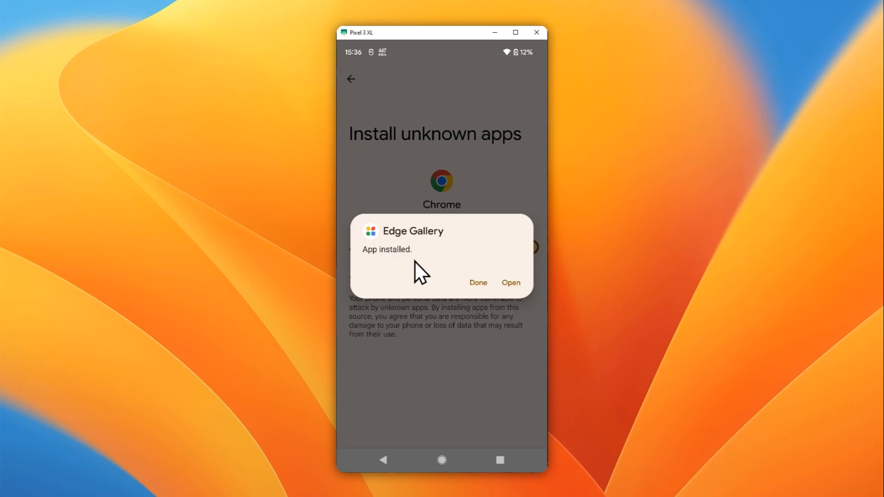
left_click(509, 283)
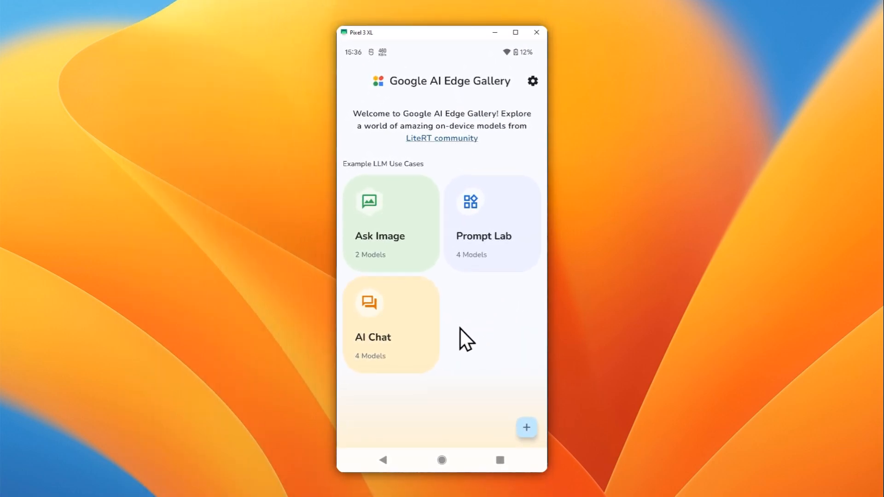
left_click(390, 324)
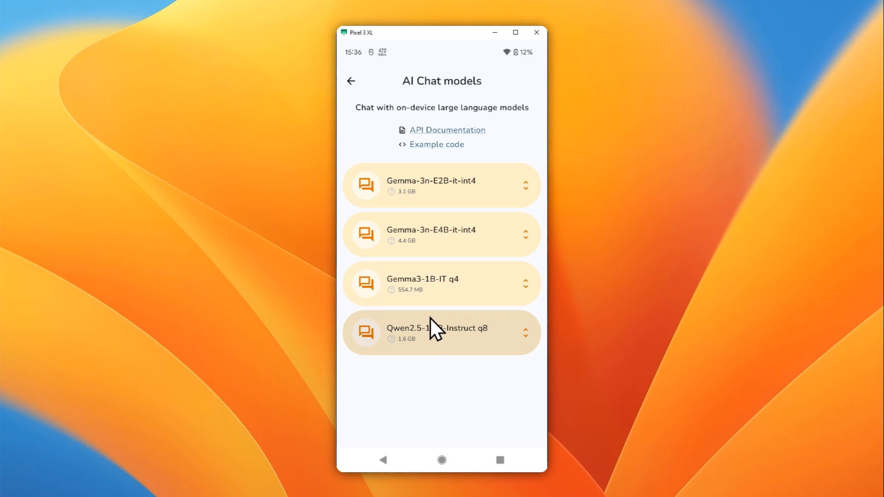
mouse_move(433, 324)
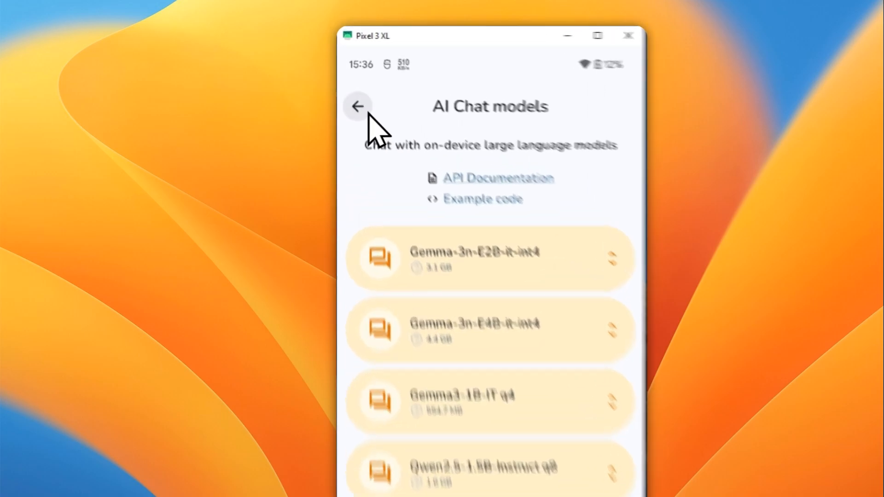
left_click(356, 106)
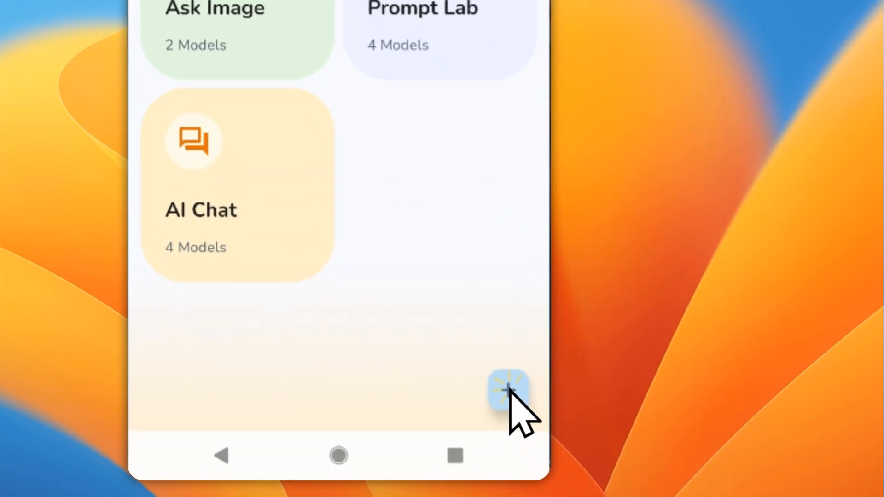
left_click(506, 390)
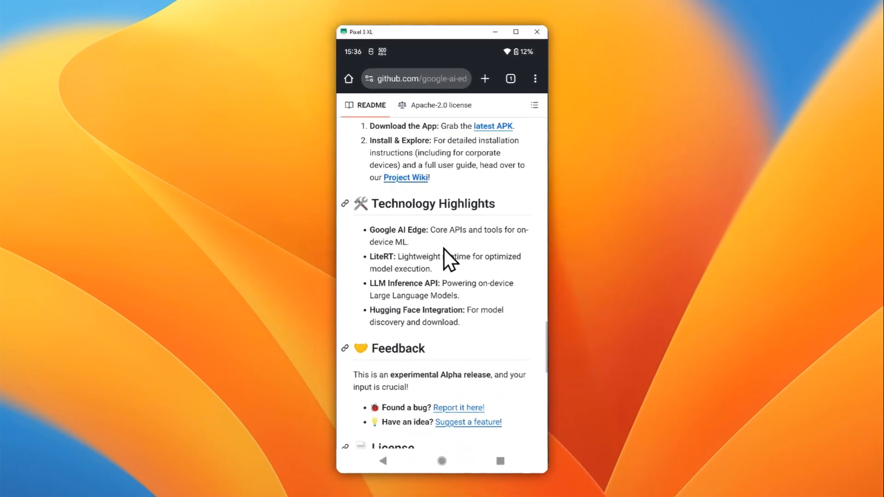
Follow the README's Hugging Face LiteRT Community link under Useful Links.
scroll("down", 3)
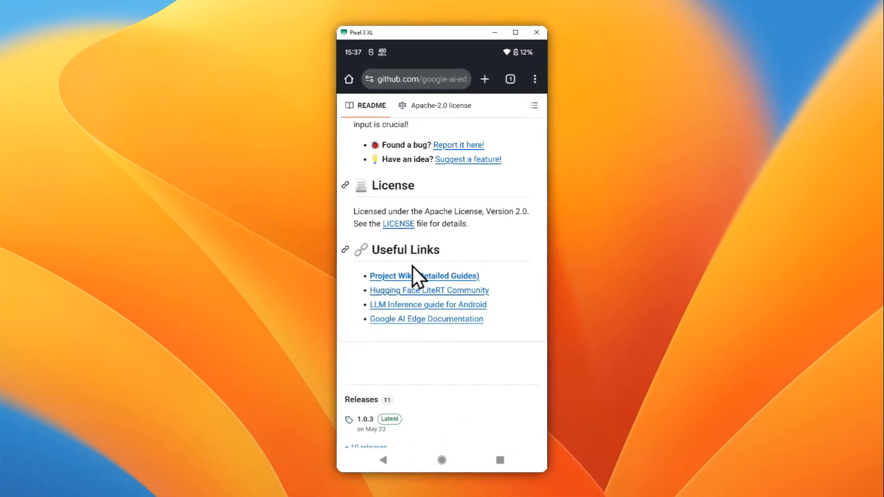
mouse_move(417, 305)
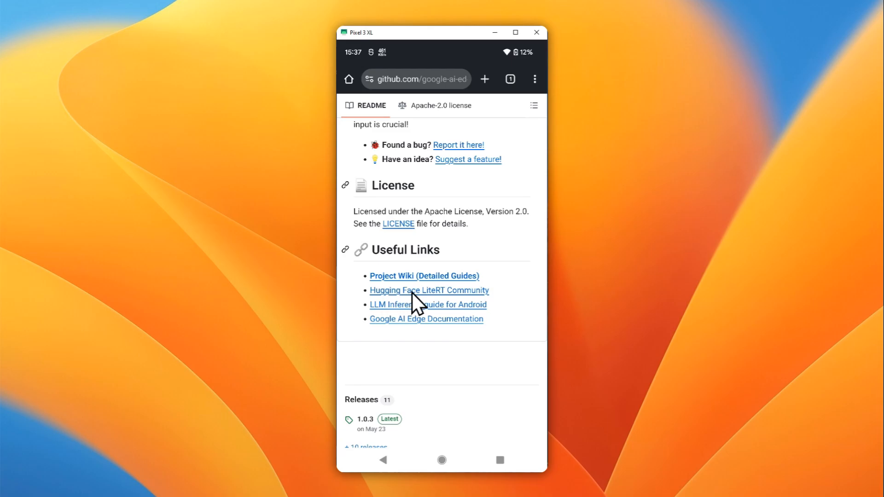
mouse_move(445, 308)
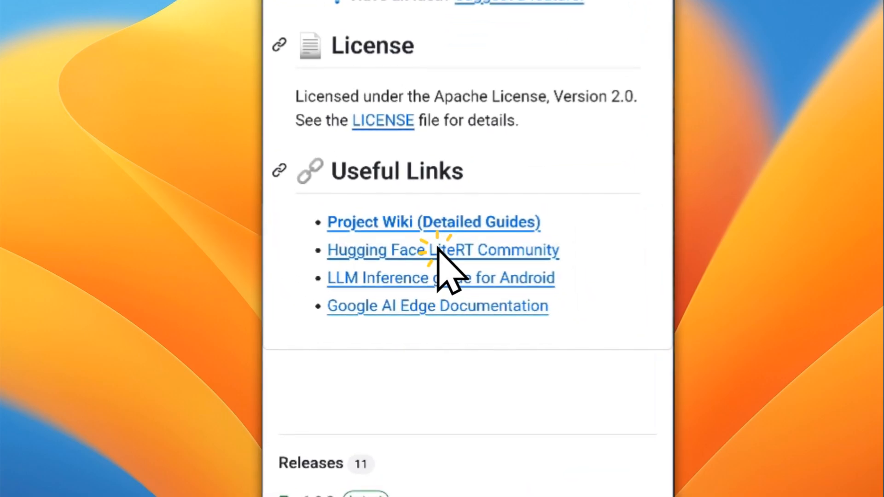
left_click(442, 250)
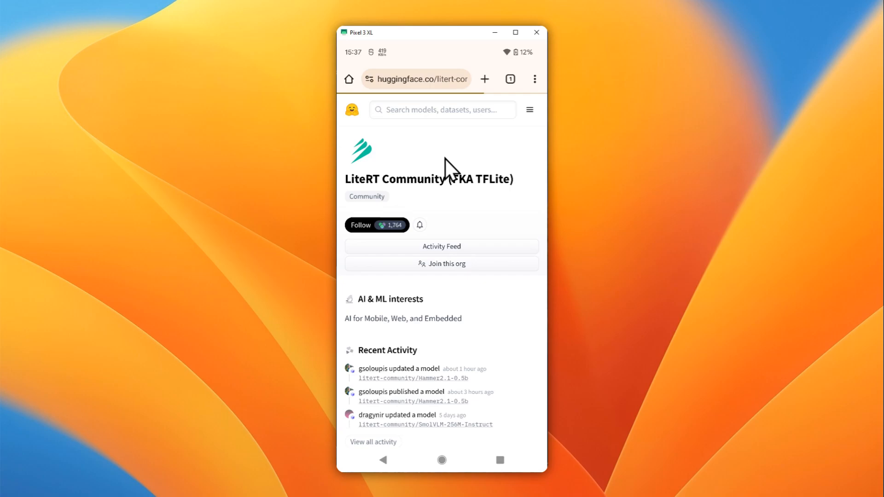
mouse_move(451, 254)
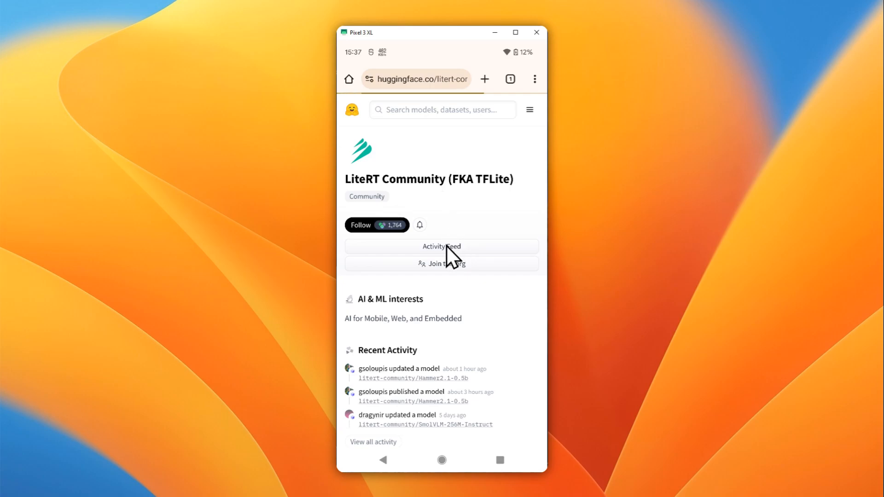
mouse_move(441, 268)
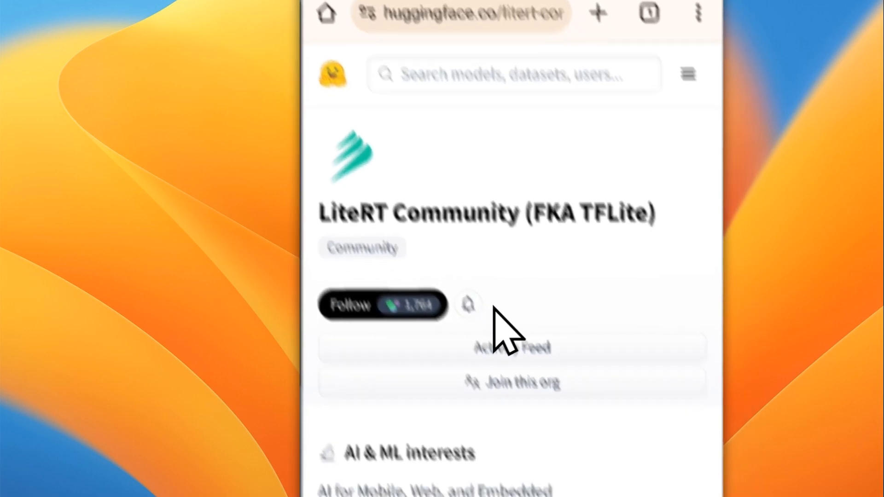
Expand the full model list on the litert-community Hugging Face page.
scroll("down", 3)
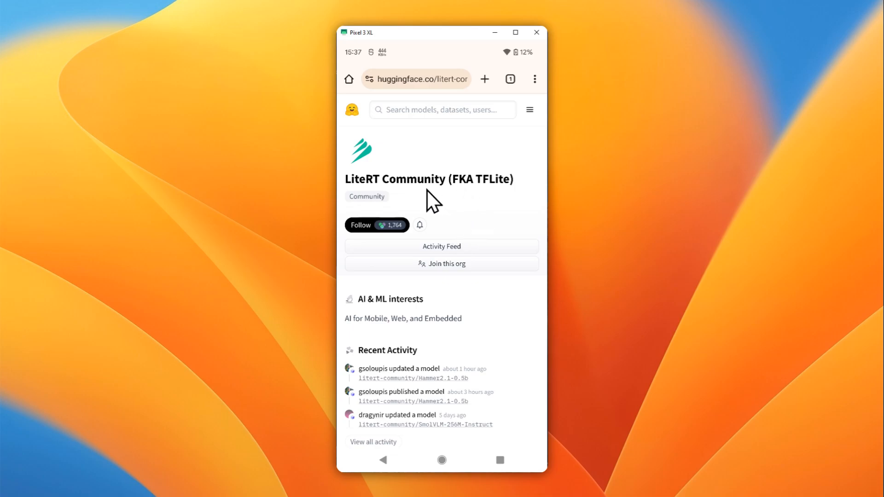
mouse_move(489, 128)
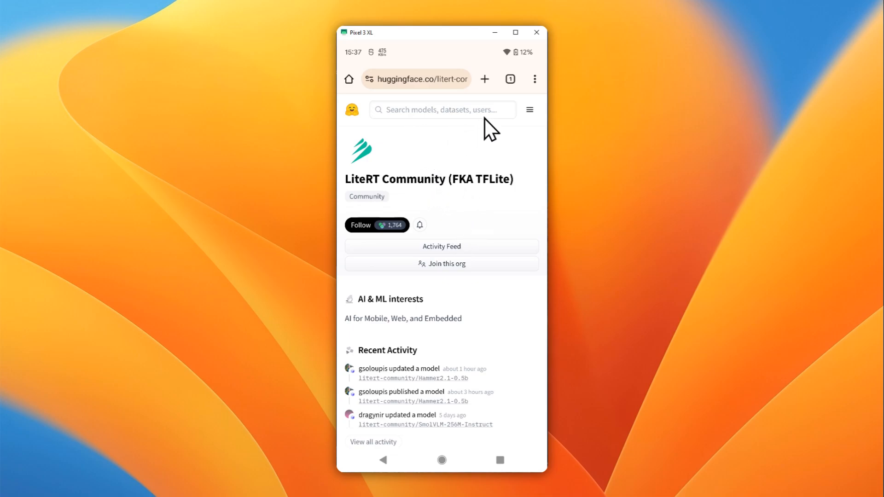
mouse_move(410, 125)
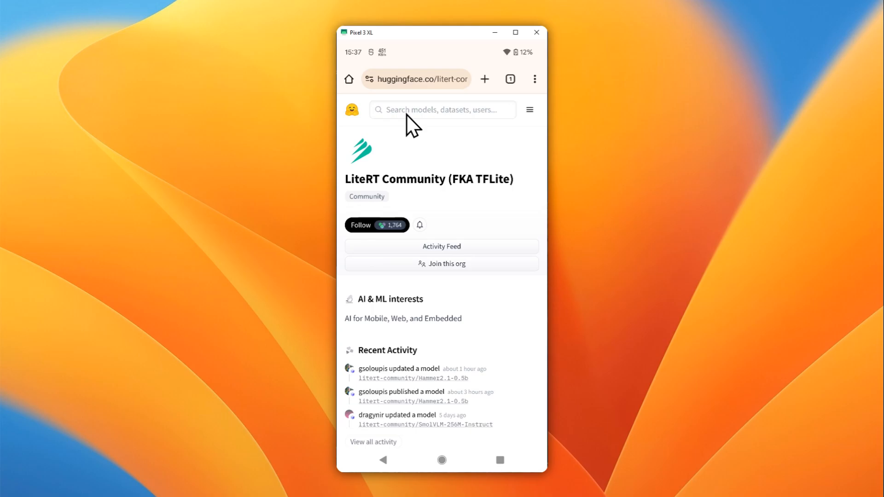
mouse_move(445, 254)
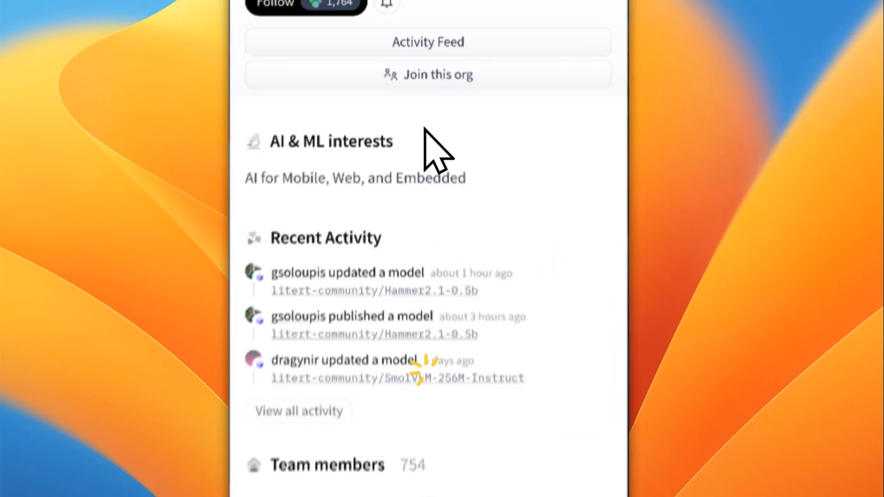
scroll("down", 3)
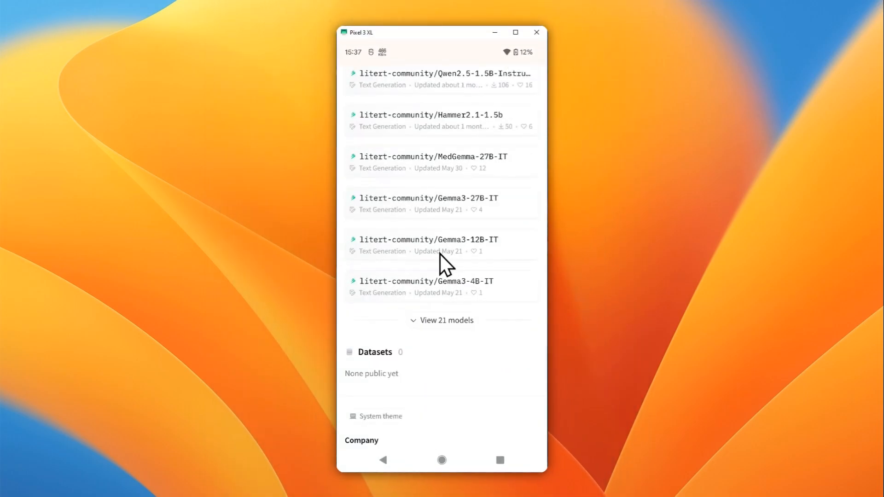
left_click(442, 321)
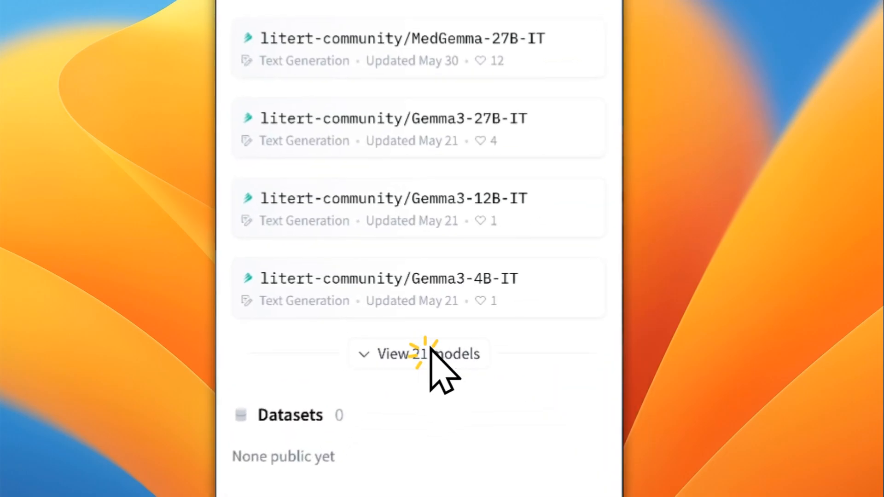
left_click(429, 353)
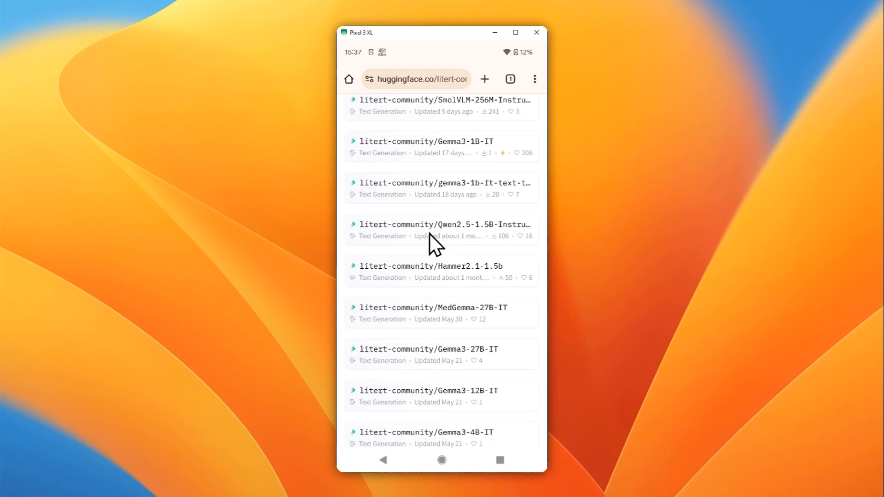
Scroll to and open the DeepSeek-R1-Distill-Qwen-1.5B model page.
scroll("down", 3)
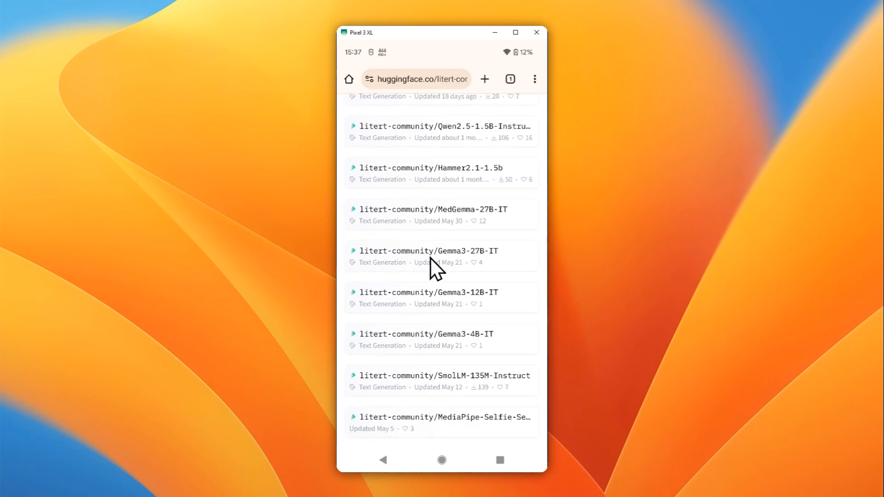
scroll("down", 3)
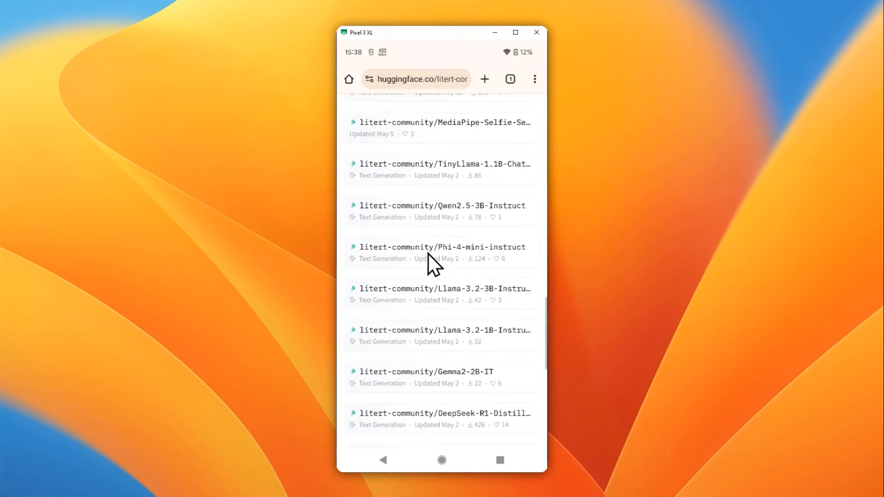
scroll("down", 3)
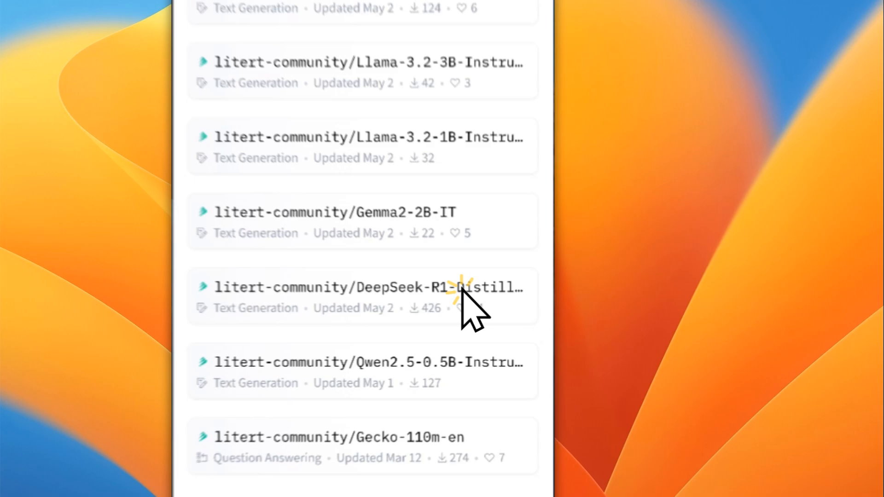
left_click(361, 287)
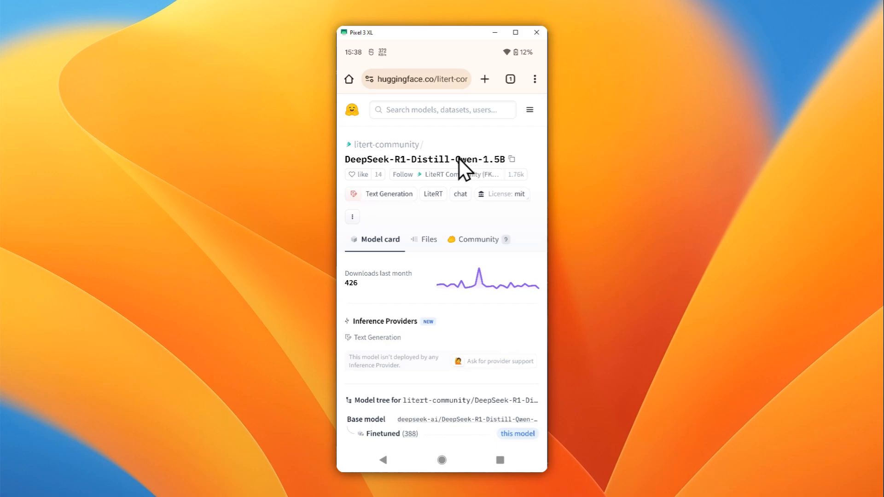
mouse_move(371, 172)
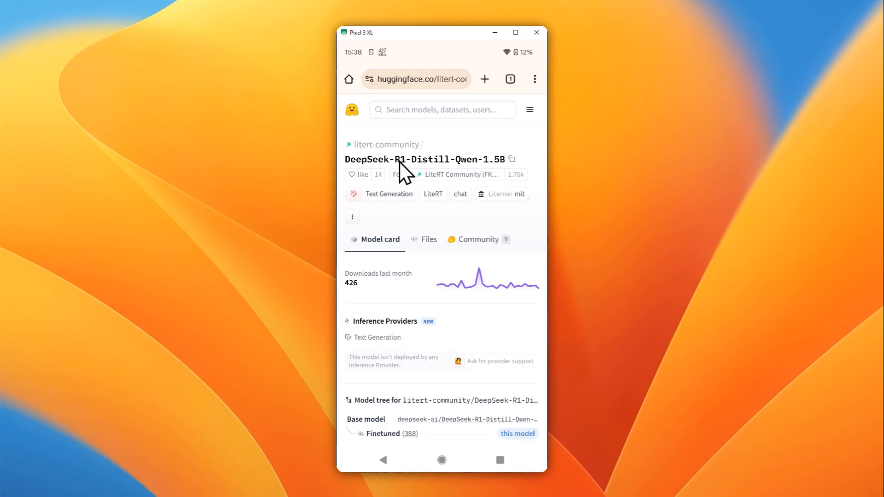
mouse_move(383, 175)
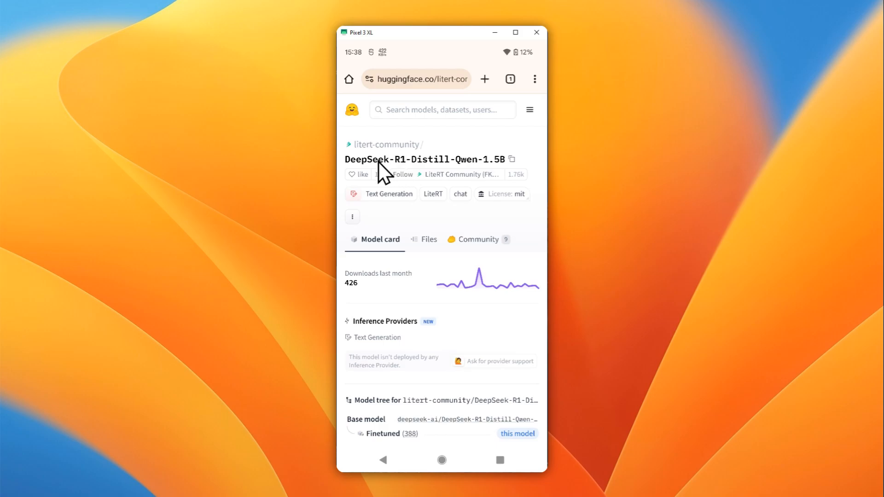
Show the DeepSeek-R1-Distill-Qwen-1.5B repository's Files listing.
left_click(357, 174)
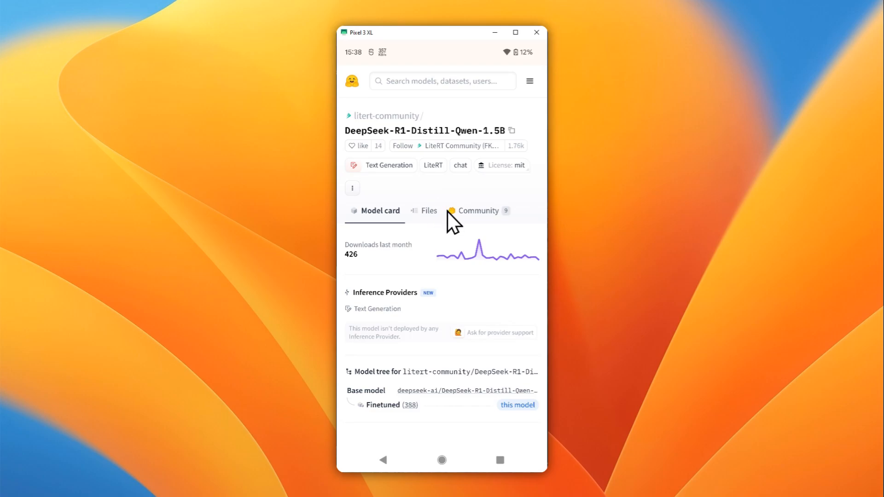
mouse_move(447, 222)
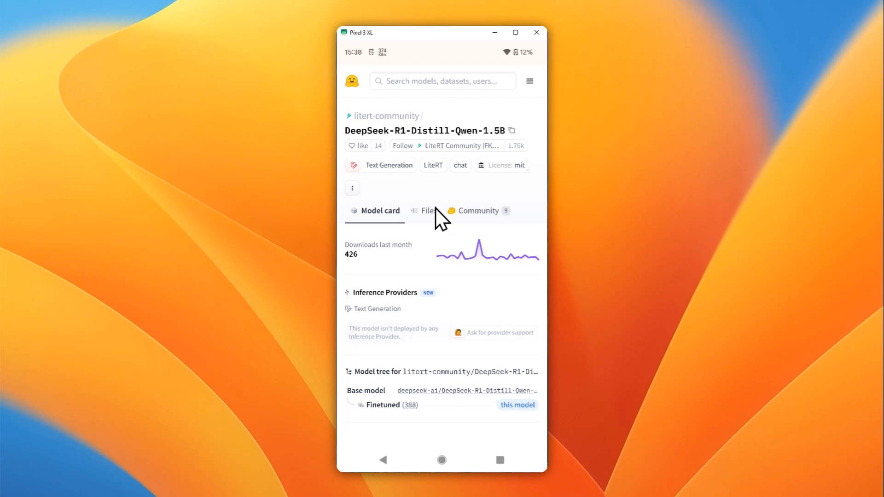
mouse_move(443, 194)
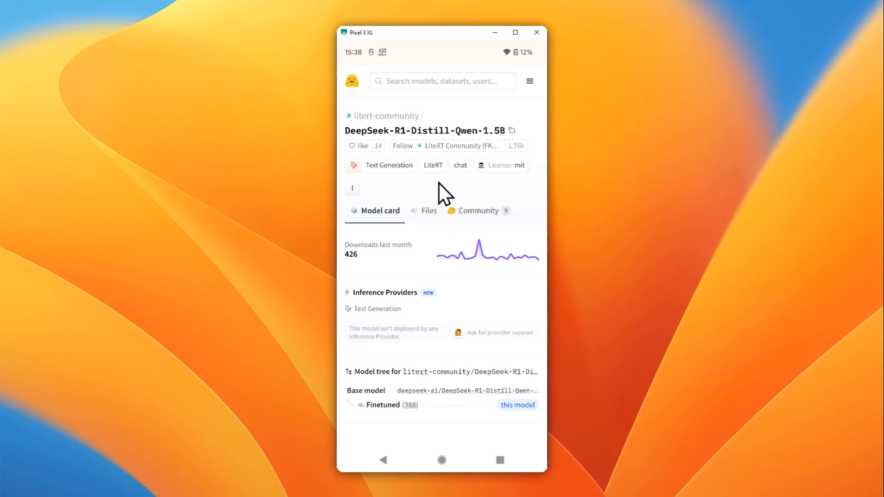
mouse_move(438, 227)
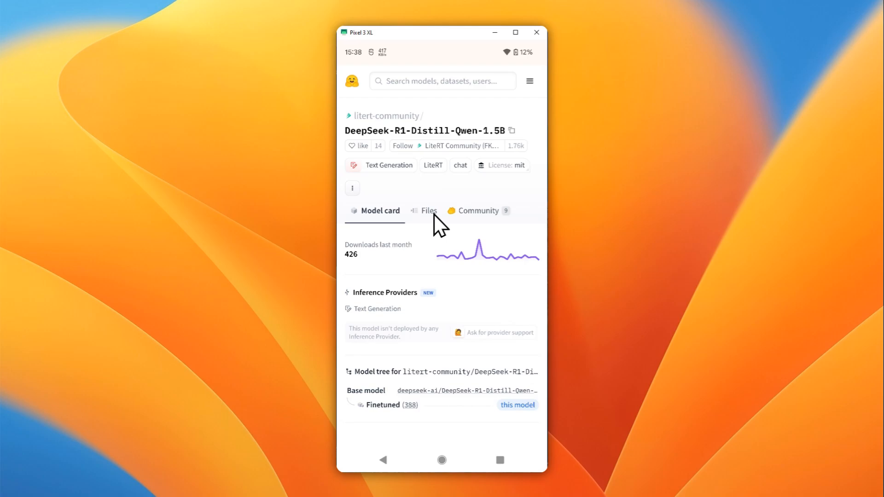
mouse_move(436, 226)
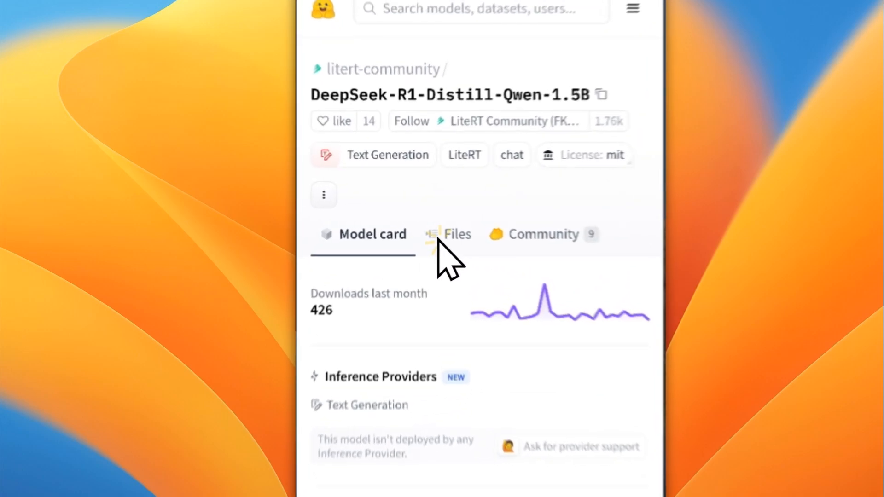
left_click(454, 234)
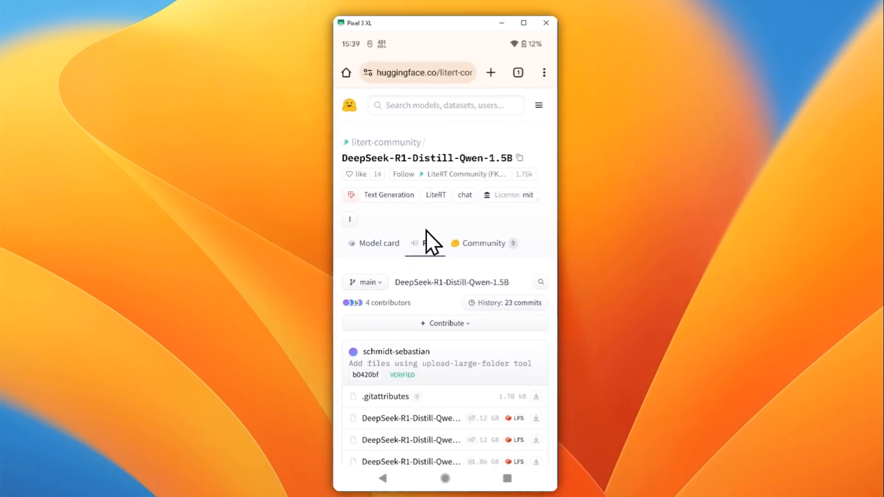
Filter the repository files by '.task' to list the three matching DeepSeek task files.
scroll("down", 3)
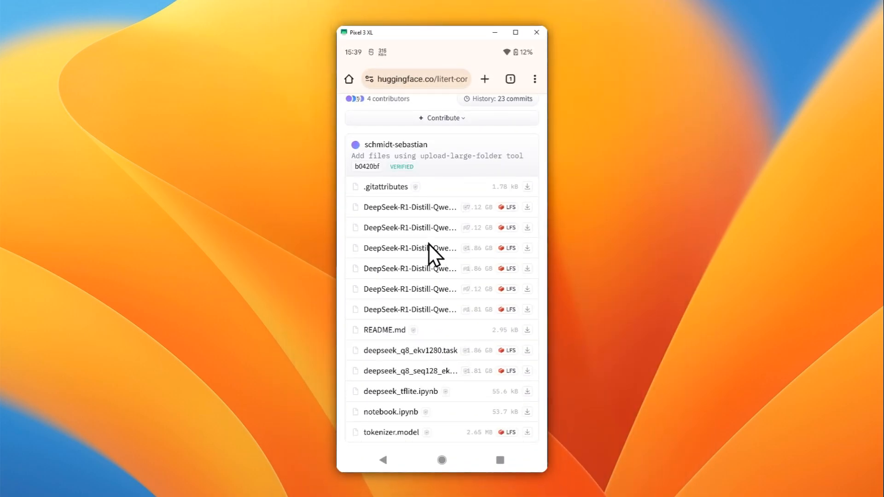
mouse_move(422, 242)
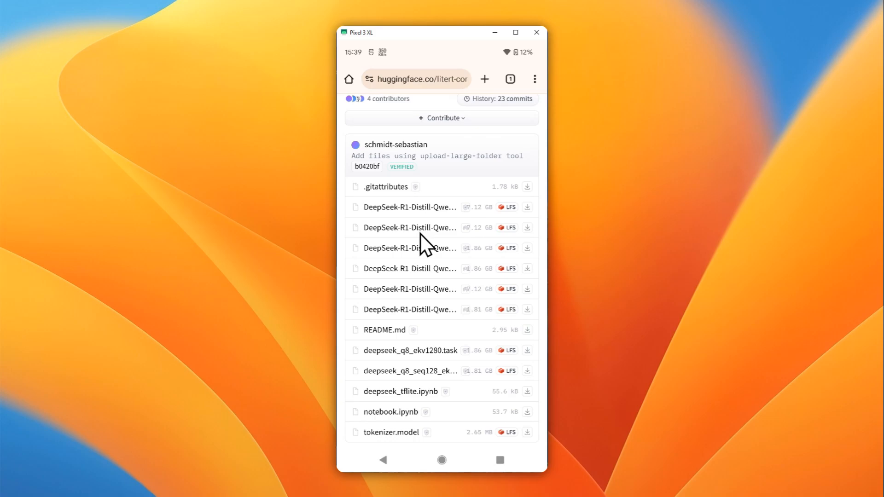
mouse_move(422, 270)
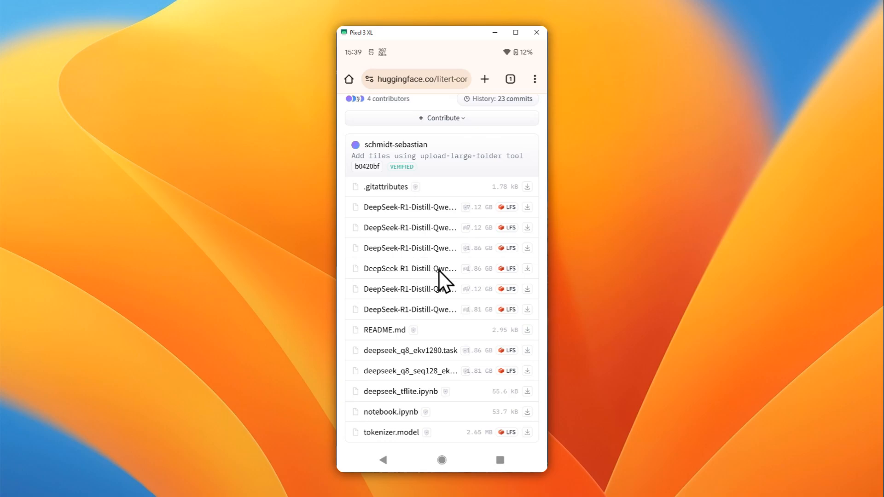
scroll("down", 3)
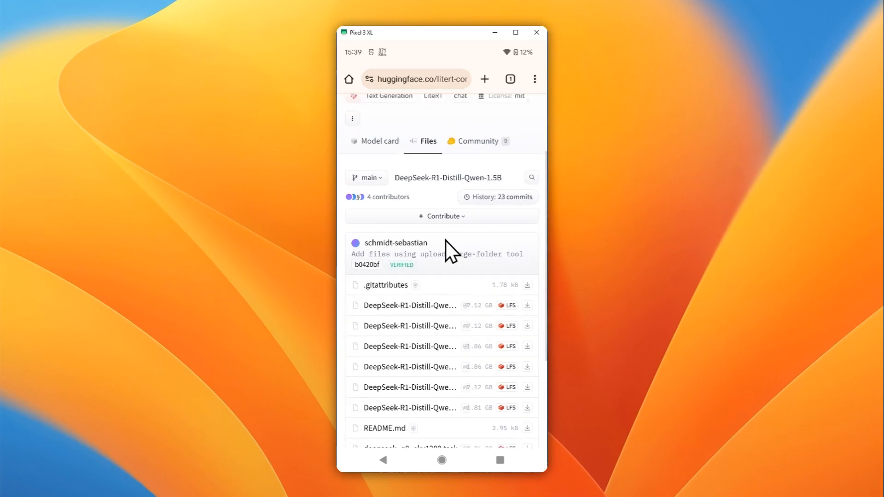
mouse_move(533, 188)
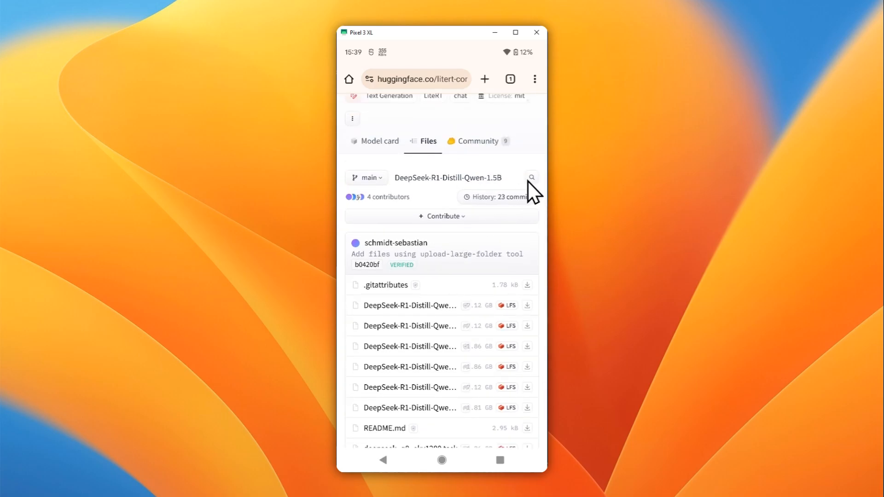
left_click(530, 177)
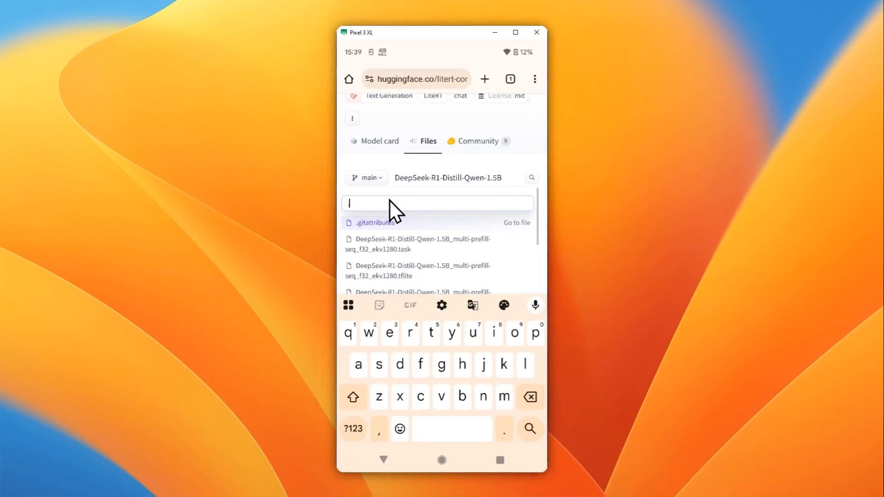
type(".task")
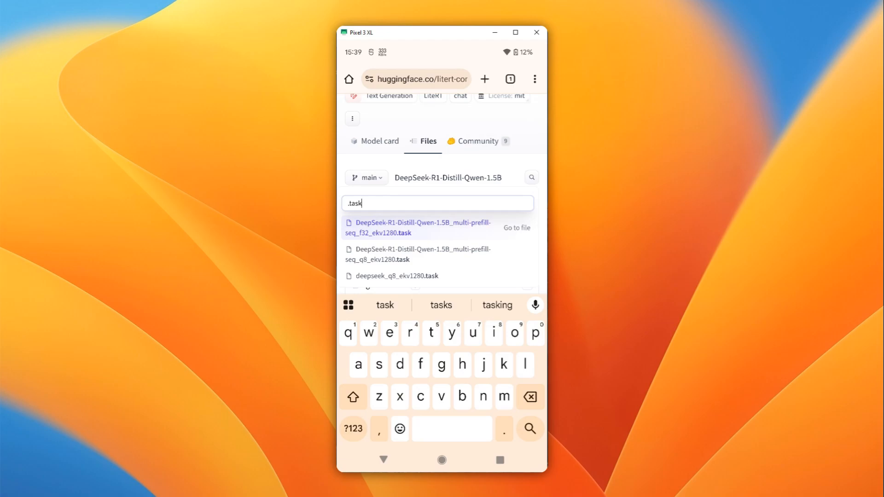
mouse_move(390, 255)
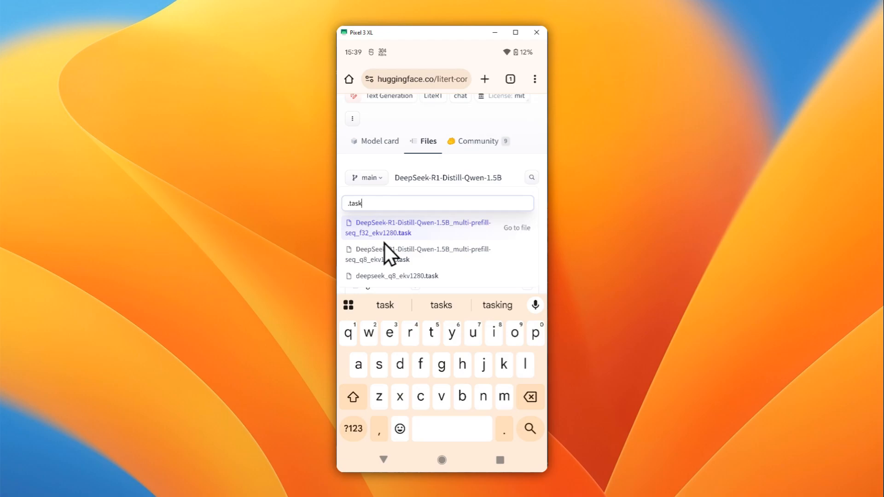
scroll("down", 3)
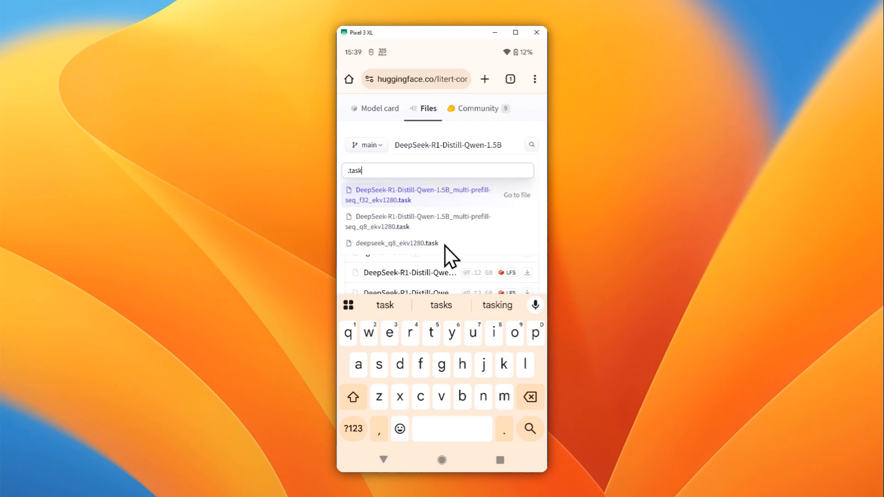
mouse_move(440, 245)
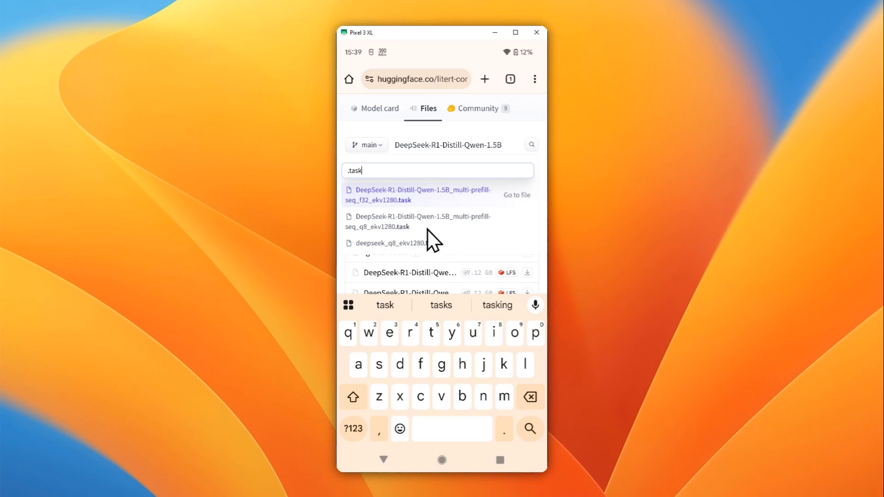
mouse_move(430, 243)
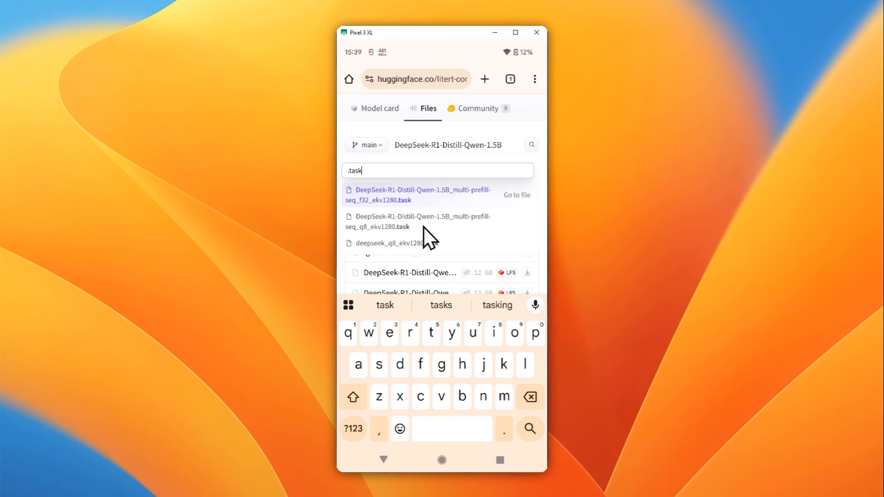
mouse_move(388, 218)
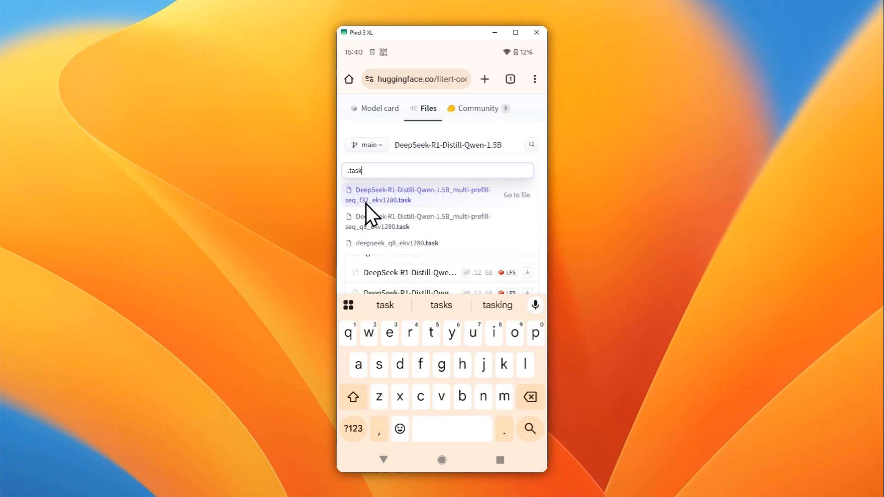
mouse_move(377, 223)
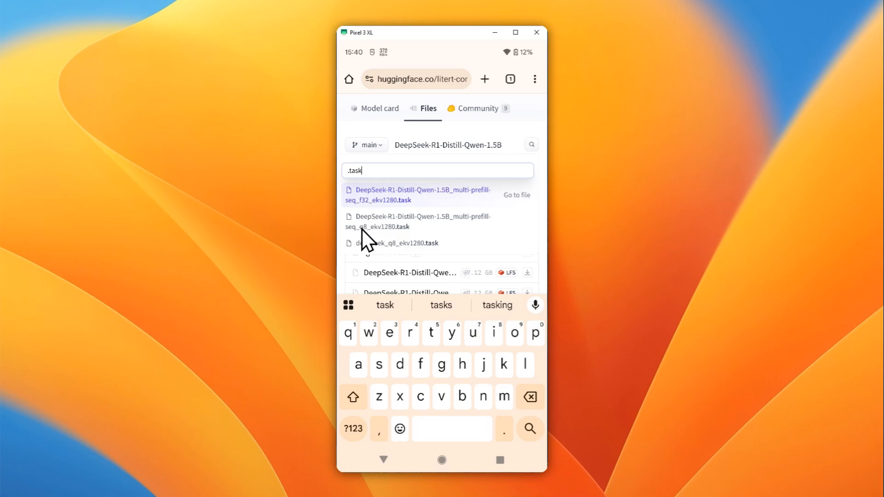
mouse_move(375, 234)
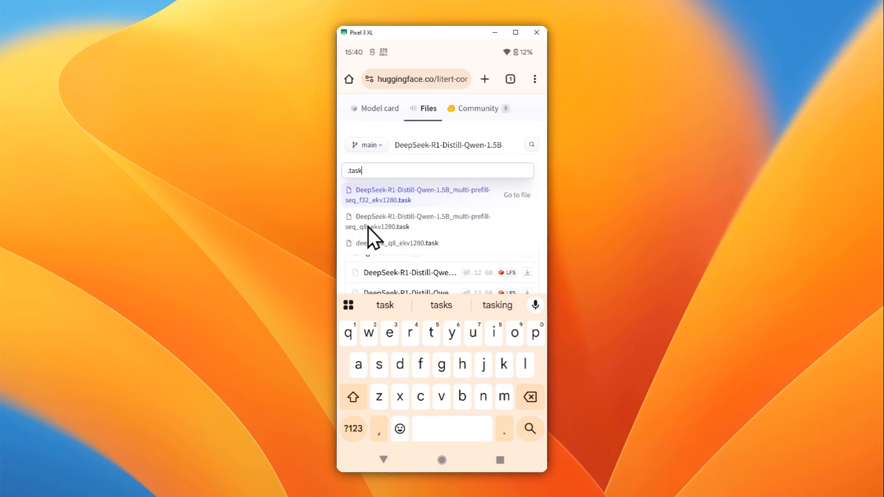
mouse_move(369, 236)
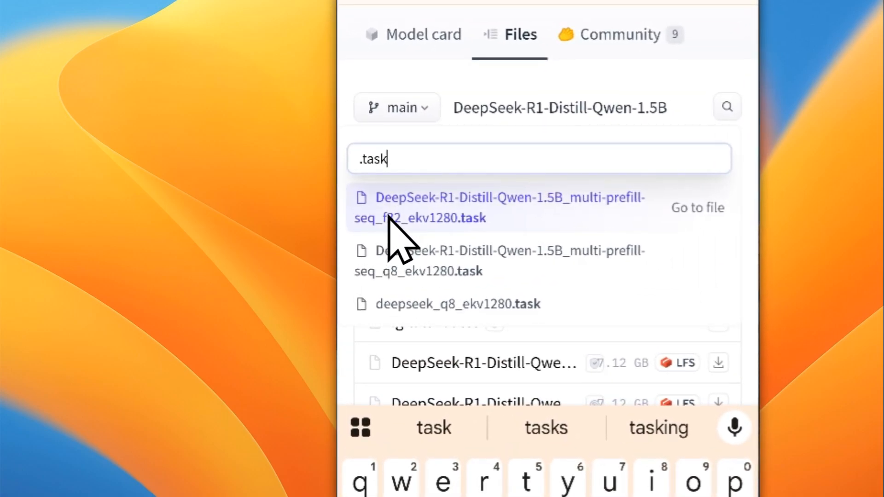
mouse_move(428, 260)
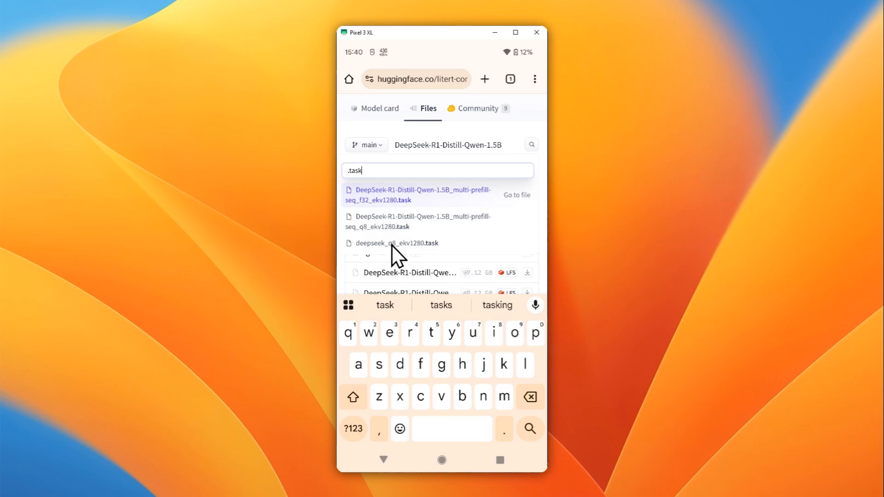
mouse_move(427, 252)
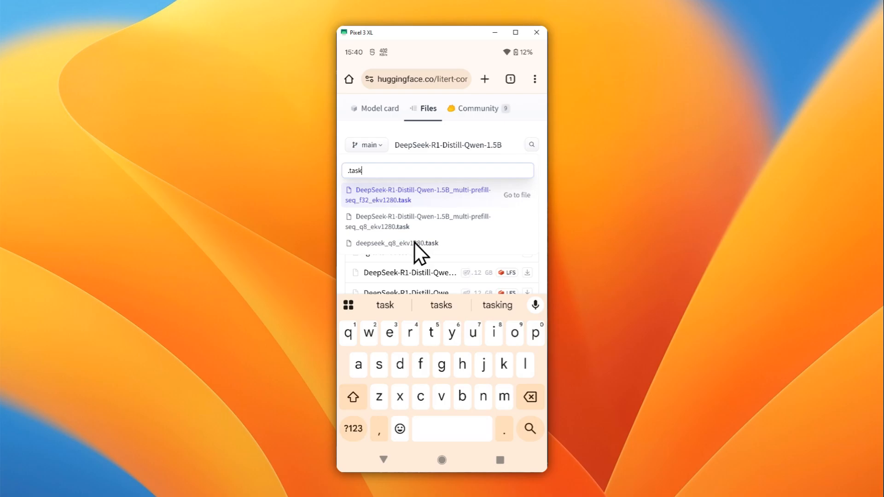
Start downloading the 1.86 GB deepseek_q8_ekv1280.task file, confirming the download dialog.
left_click(396, 243)
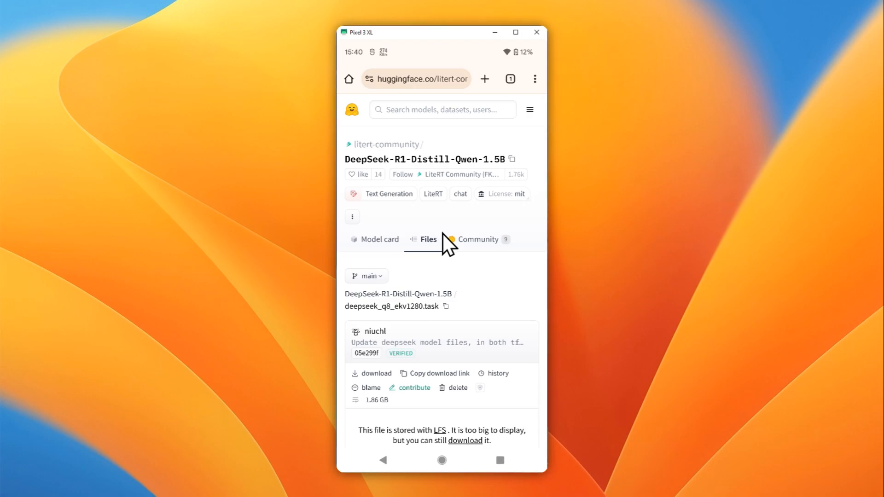
mouse_move(437, 247)
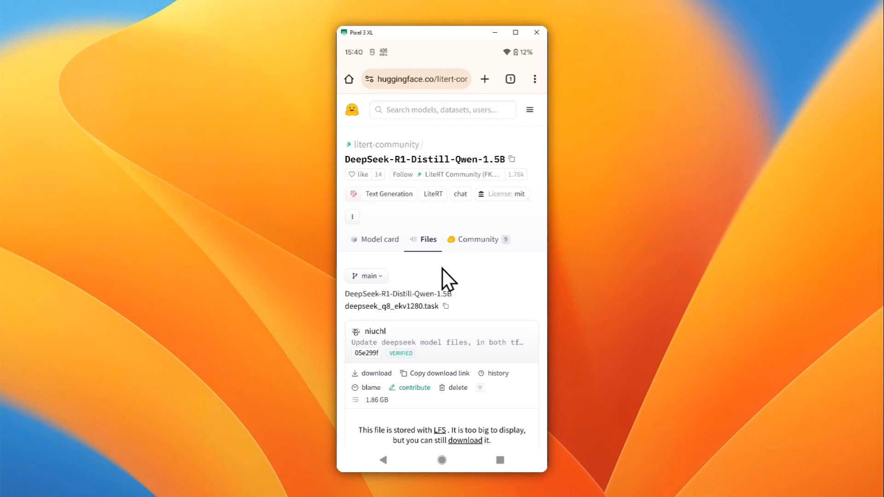
scroll("down", 3)
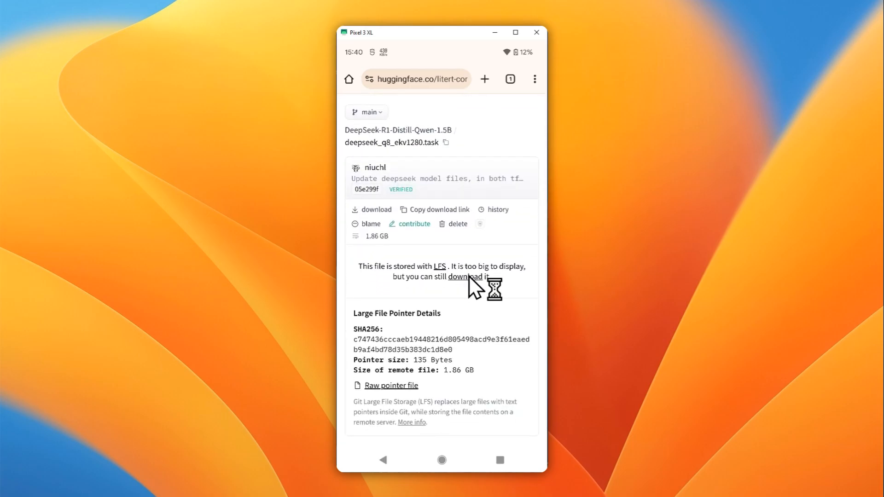
left_click(472, 276)
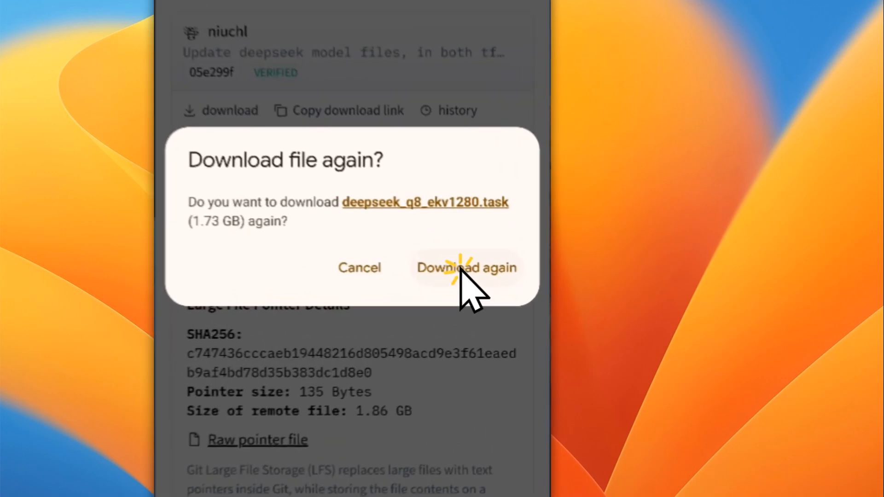
left_click(466, 267)
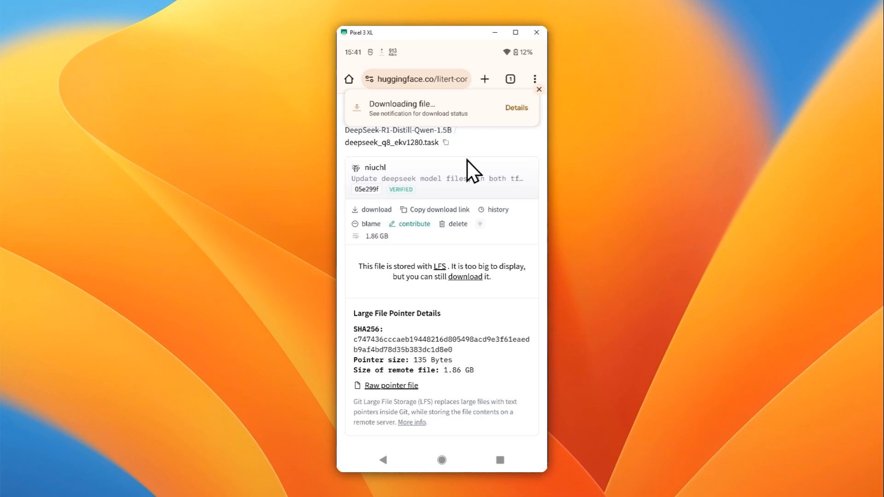
mouse_move(247, 400)
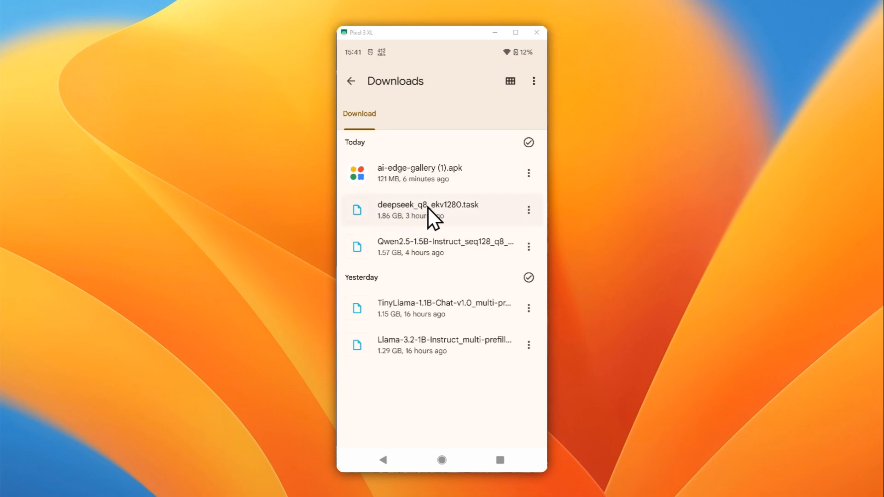
mouse_move(446, 220)
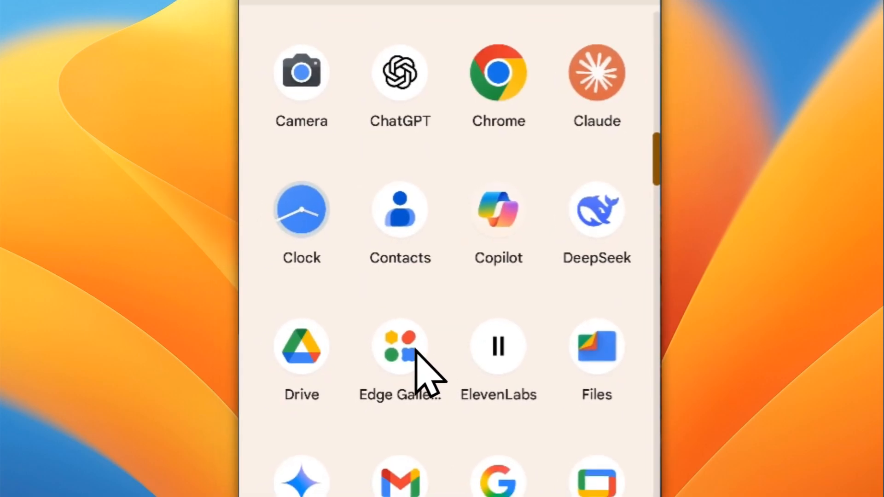
Launch Google AI Edge Gallery and bring up its import-model options via the + button.
left_click(400, 345)
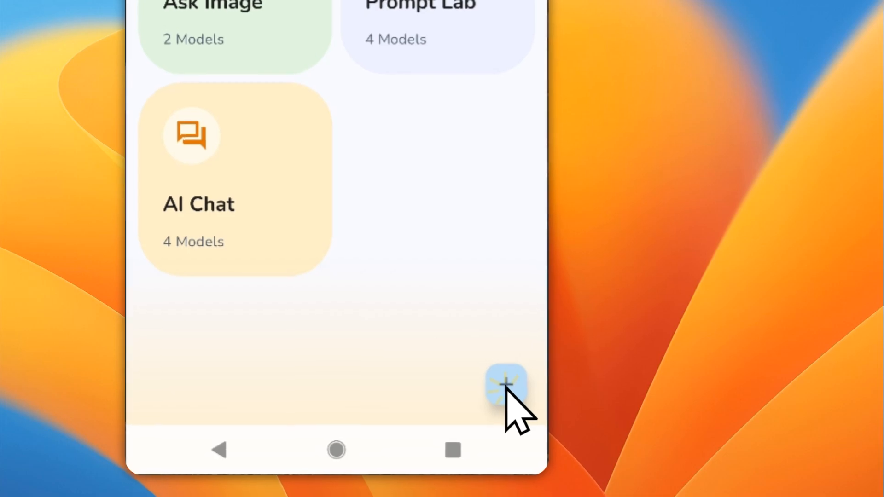
left_click(505, 386)
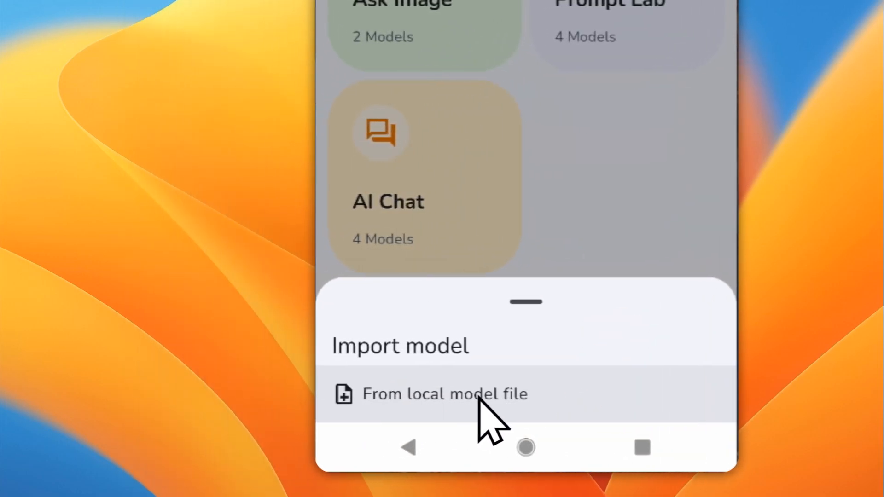
Import deepseek_q8_ekv1280.task from local storage as an LLM with CPU and GPU accelerators.
left_click(446, 393)
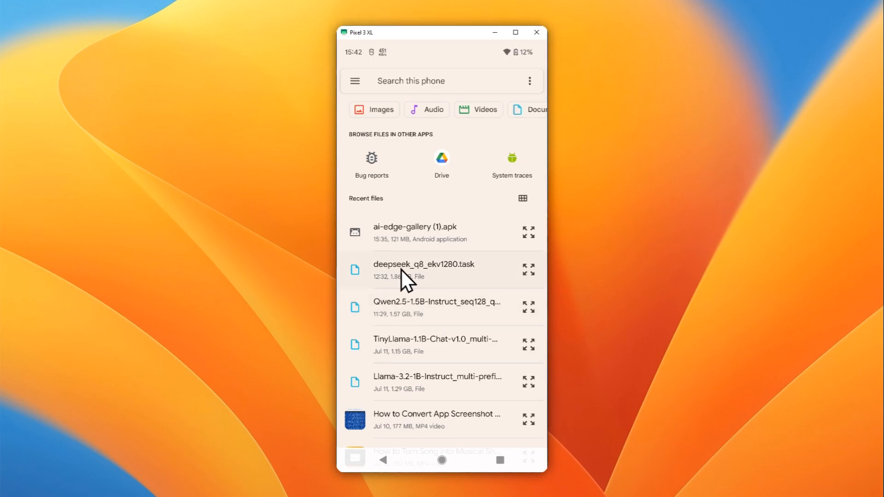
left_click(424, 265)
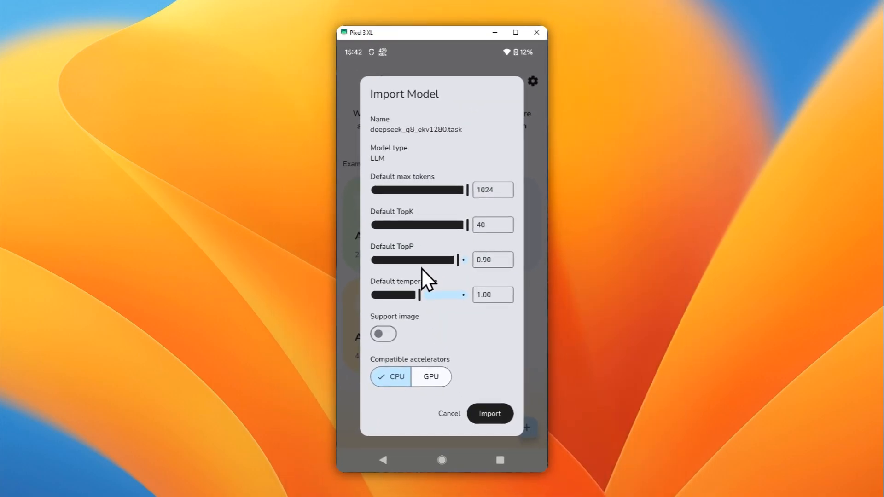
mouse_move(391, 376)
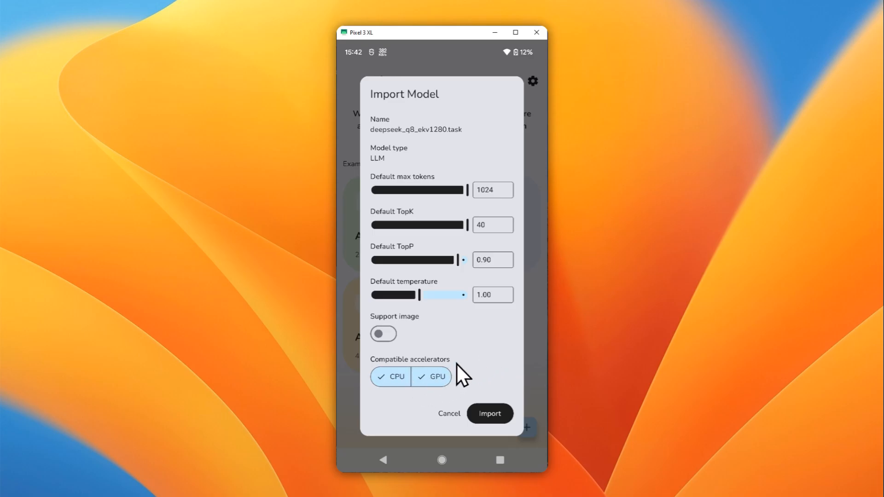
mouse_move(483, 364)
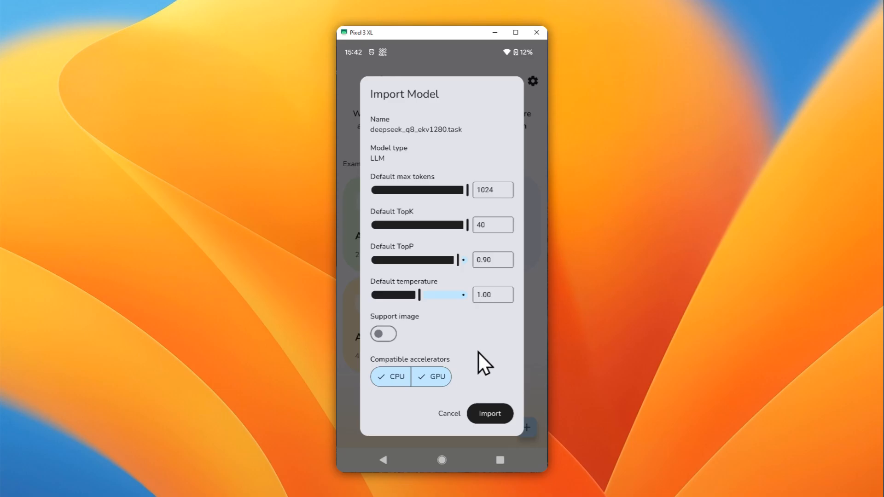
left_click(489, 414)
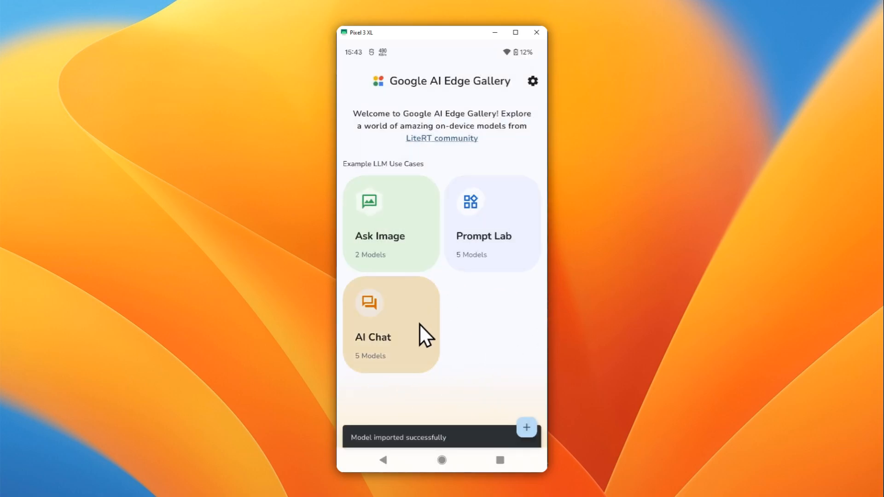
Start an AI Chat session with the imported deepseek model.
left_click(390, 321)
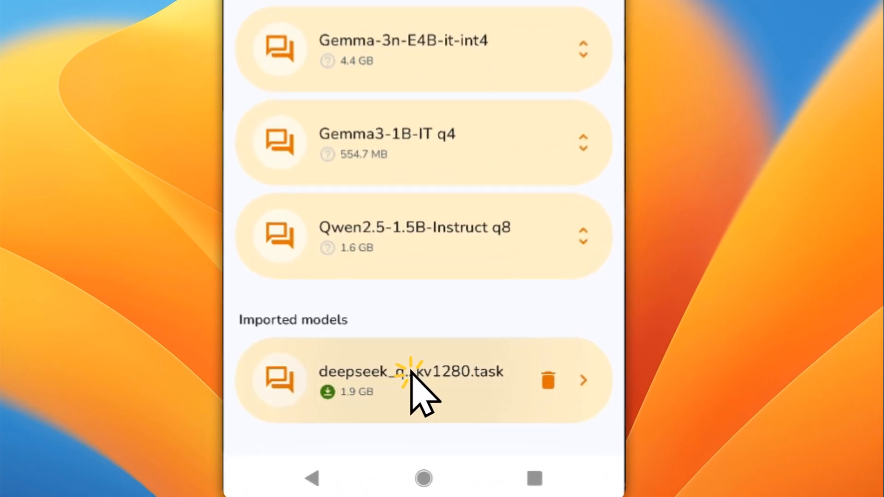
left_click(411, 381)
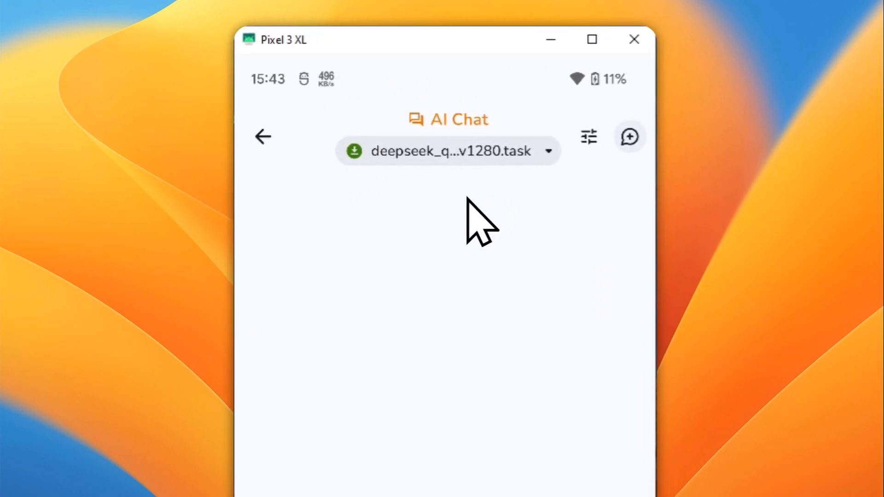
mouse_move(448, 254)
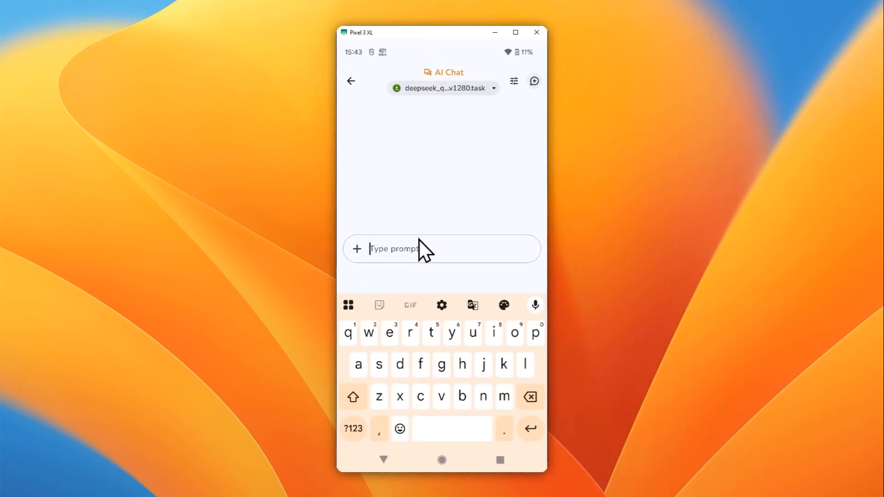
Send the prompt 'What can you do for me?' to the deepseek model for an on-device reply.
type("What can you do for me?")
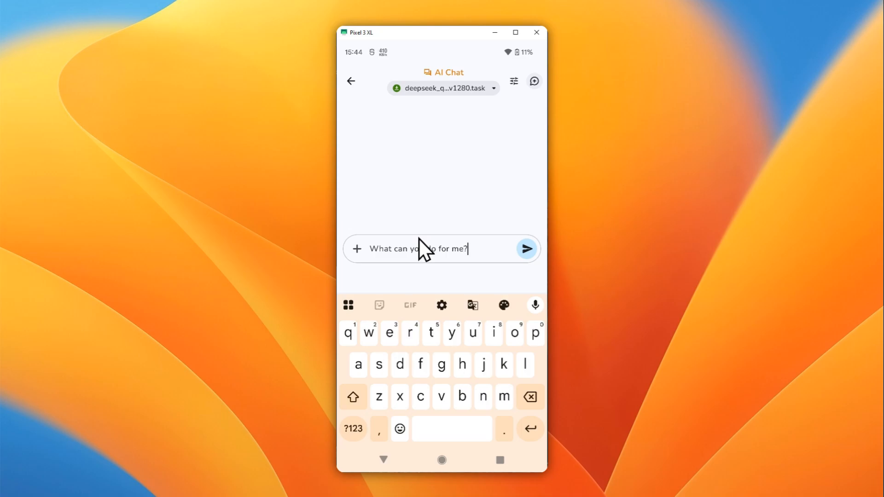
left_click(526, 249)
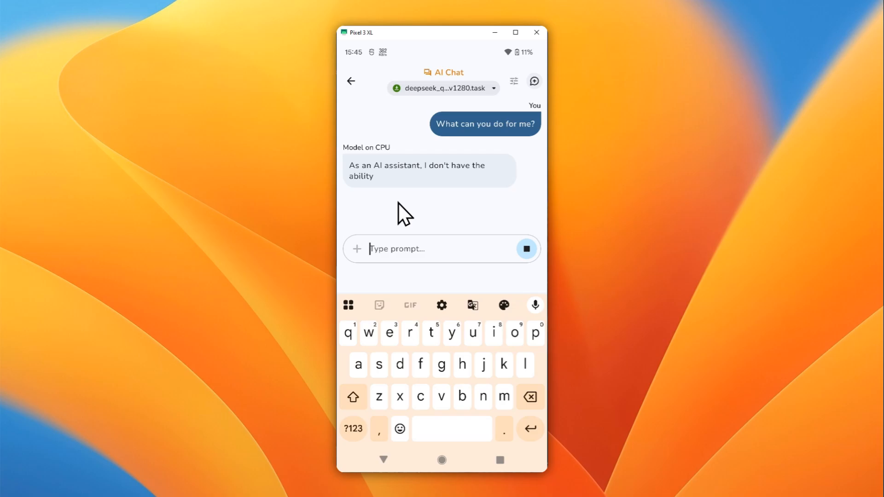
mouse_move(406, 209)
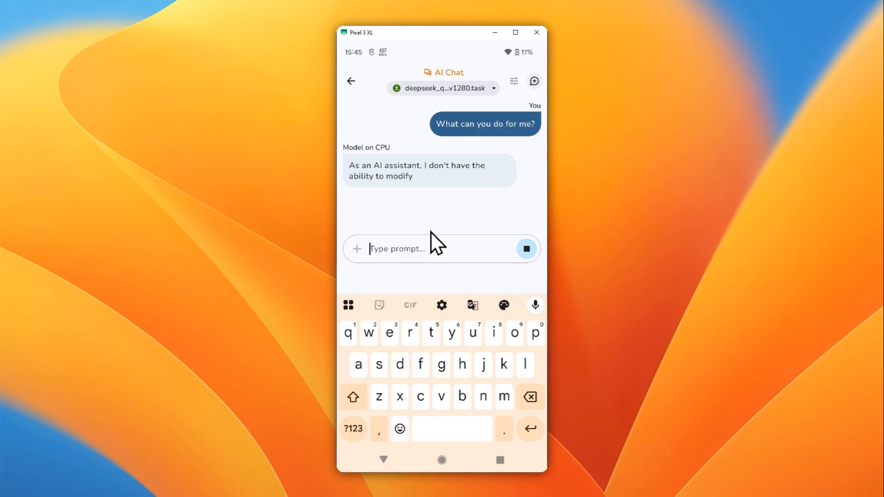
mouse_move(445, 210)
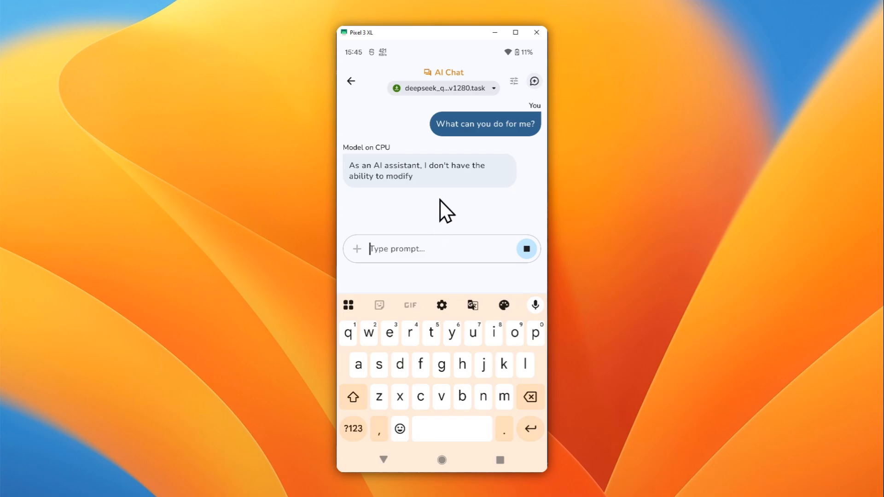